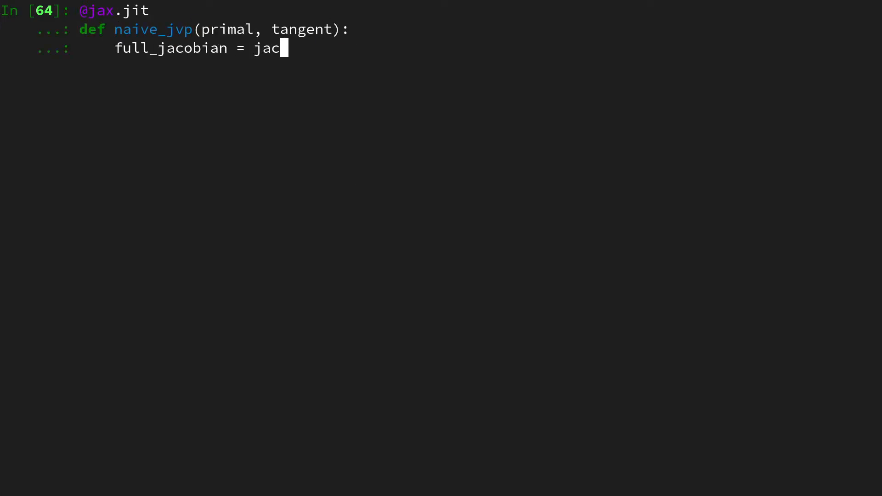
Step: Enter jacfwd(f)(primal) at the prompt
text(jacfwd(f)(primal))
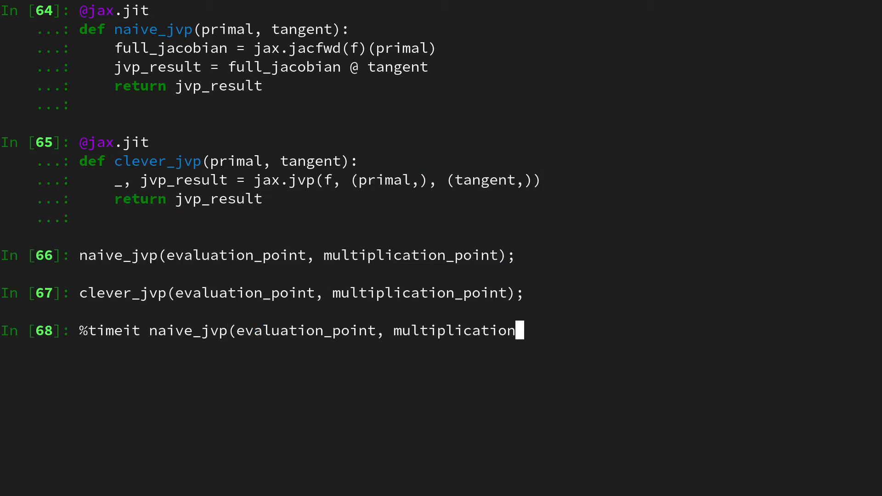
key(Return)
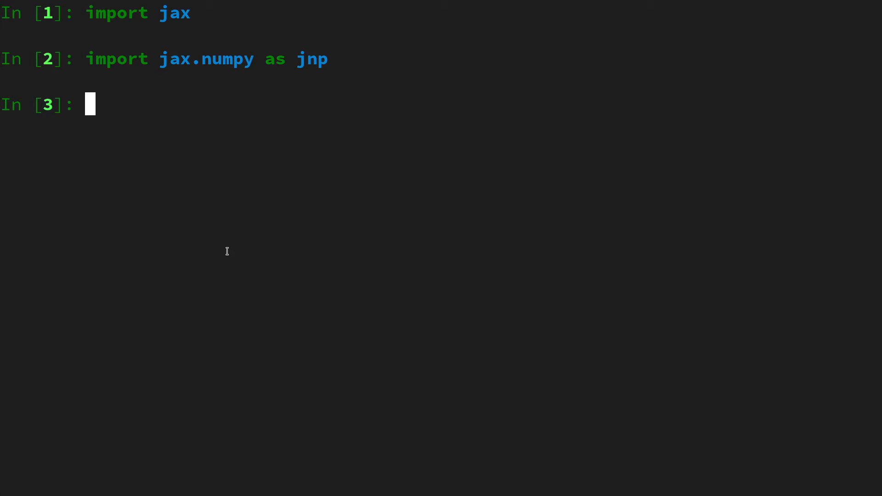
Step: Begin defining f(x) with its header and the start of the u assignment
text(def)
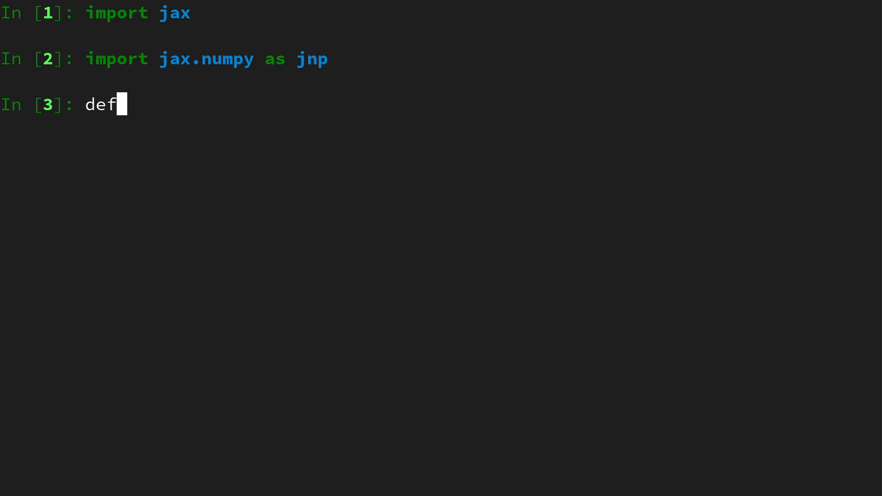
text(f(x)
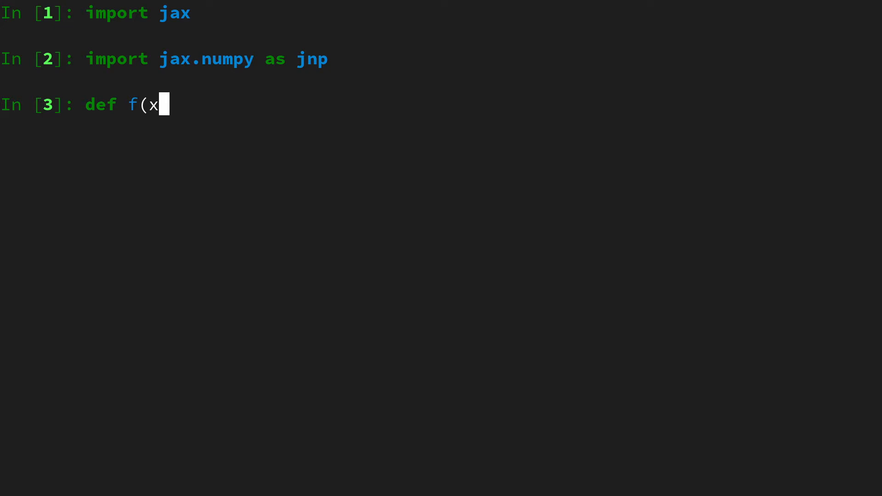
text():)
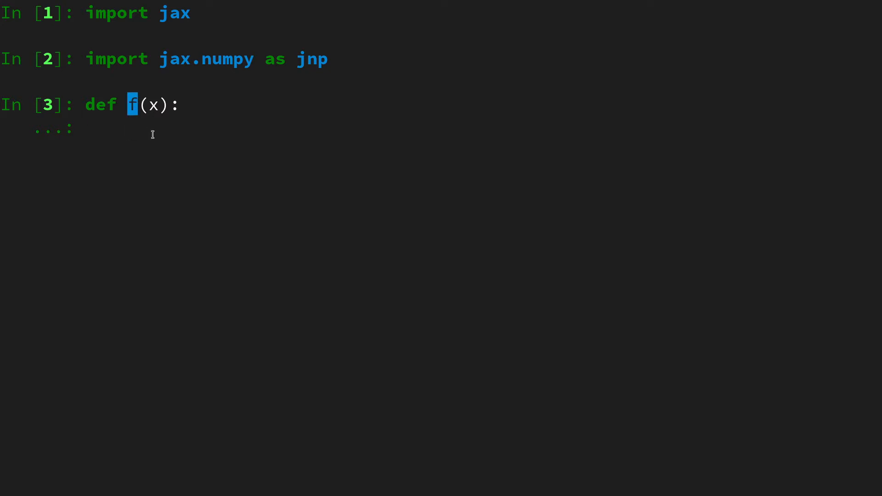
text(u =)
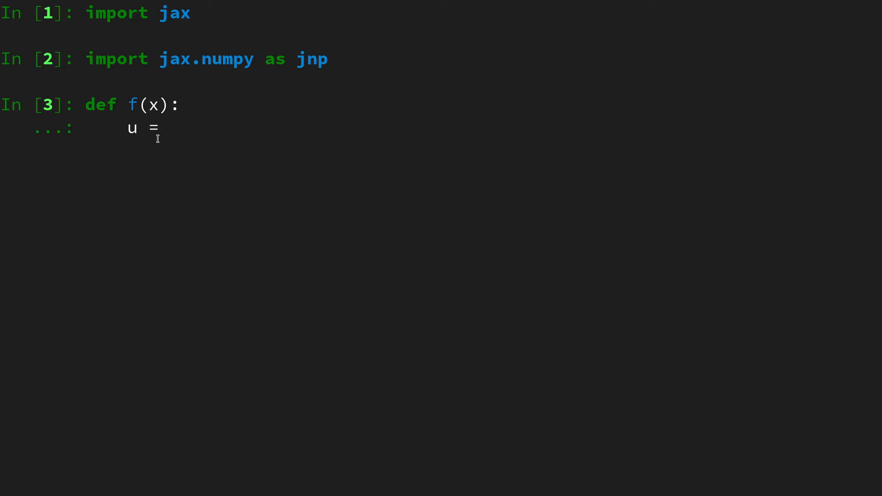
mouse_move(137, 131)
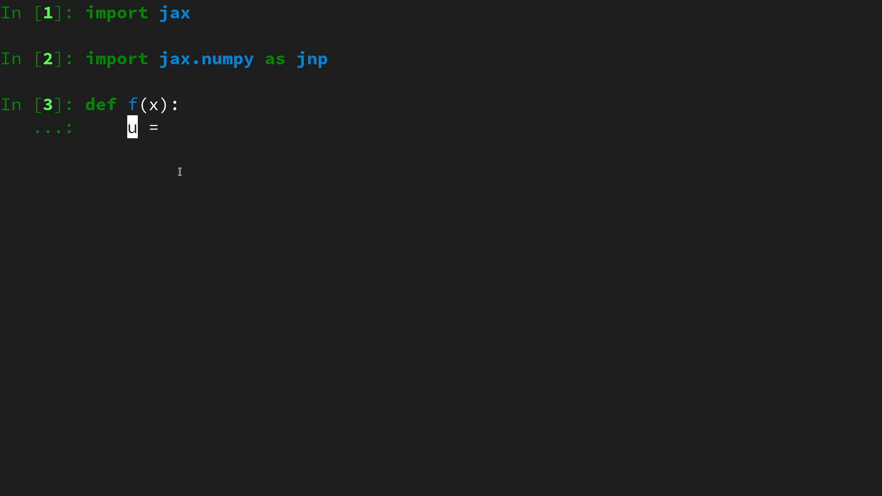
mouse_move(184, 173)
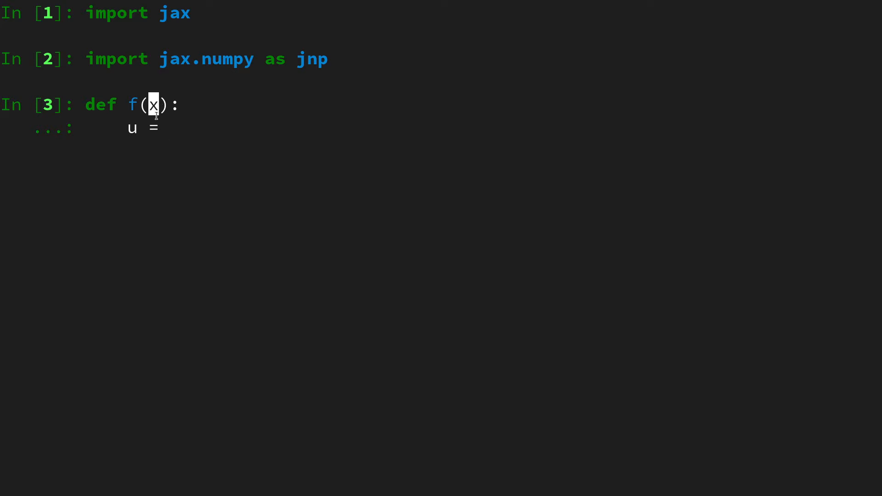
mouse_move(149, 164)
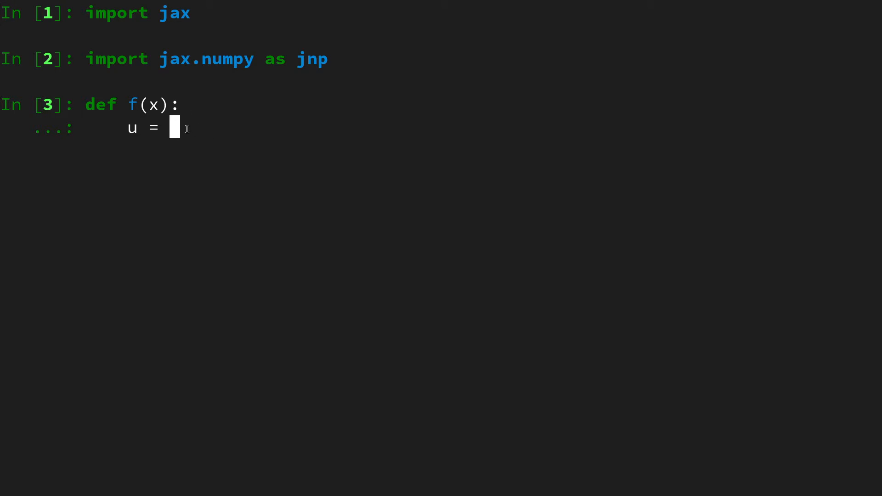
Step: Complete f as u = x**3 - jnp.roll(x, -1)**2 - jnp.roll(x, +1)**2, return u, and run it
text(x)
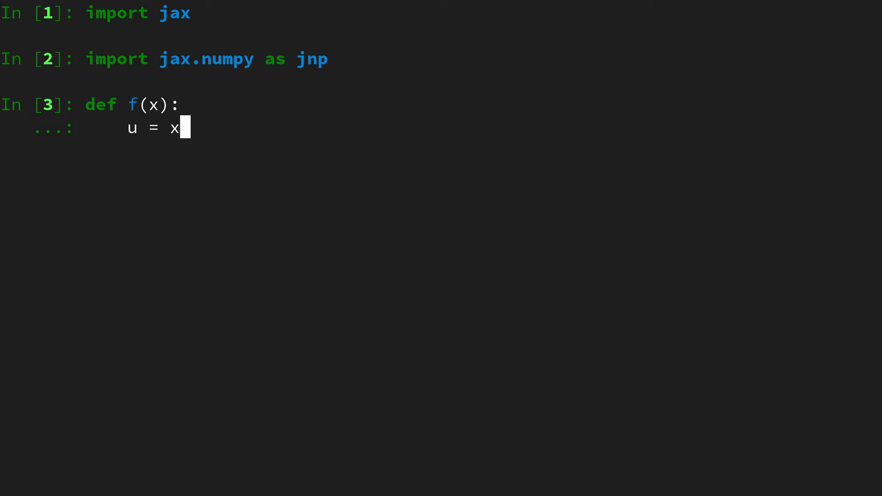
text(**3 -)
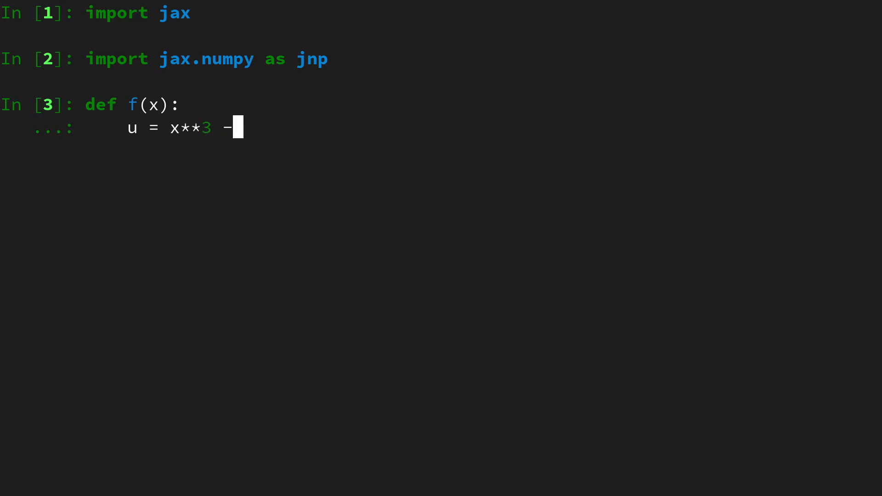
text(jnp.roll()
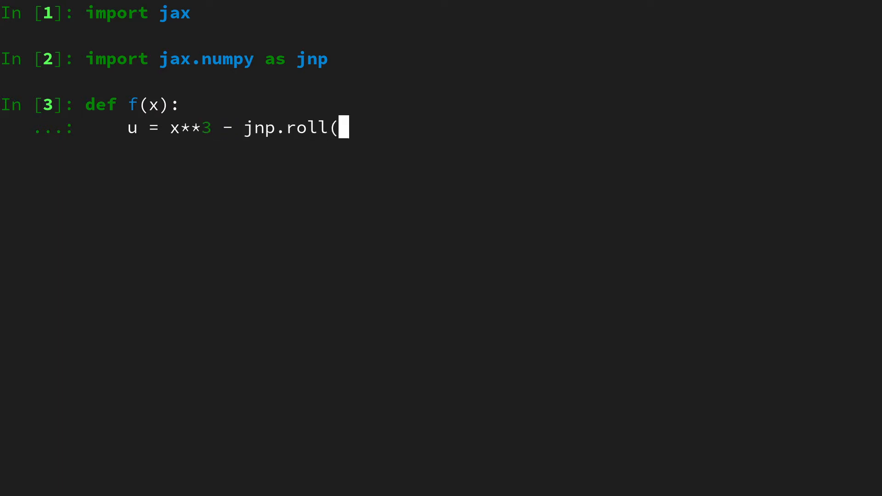
text(x, -1))
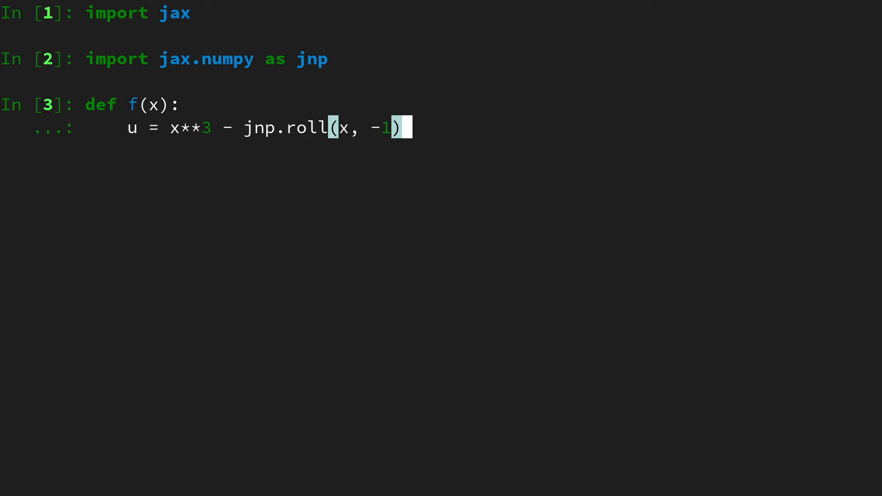
text(**2)
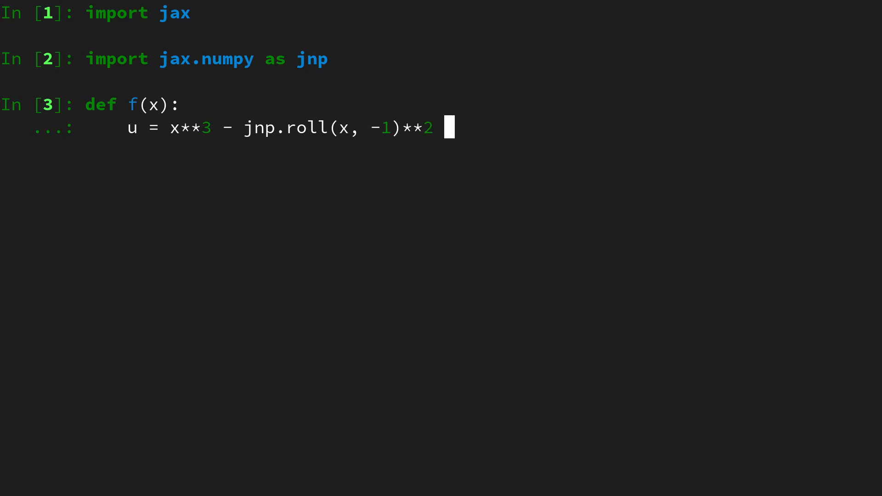
text(- jnp.roll()
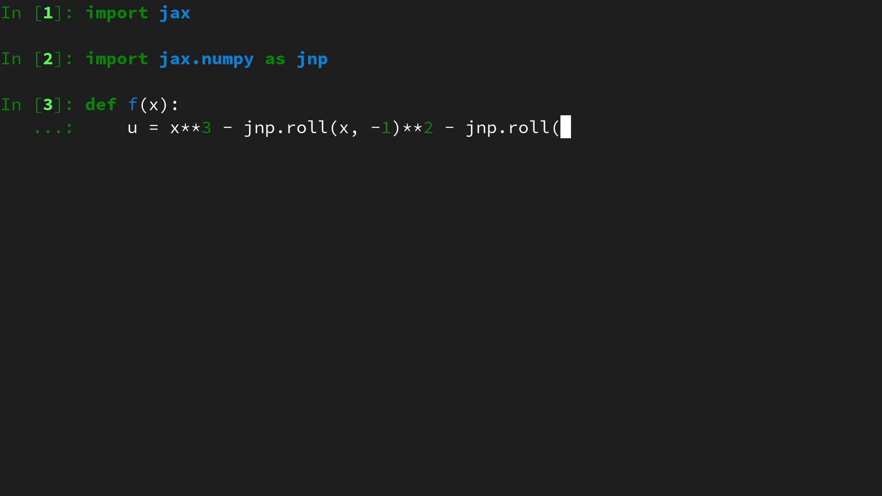
text(x, +1)
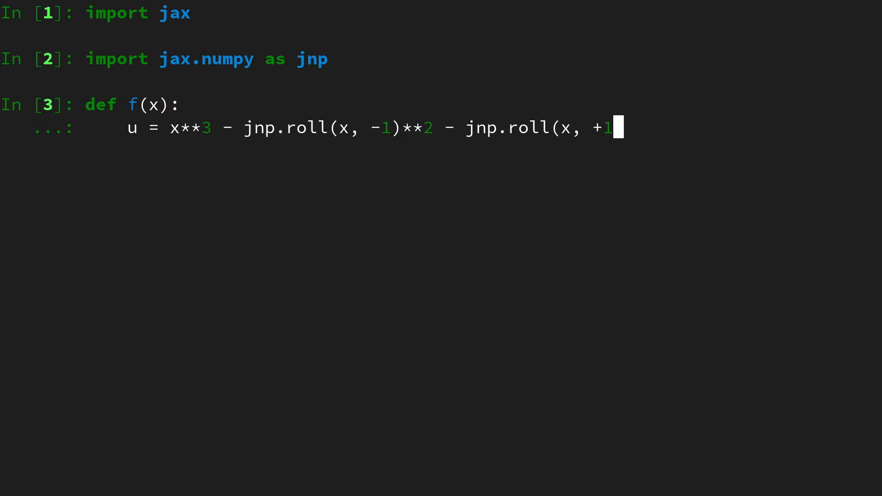
text()**2)
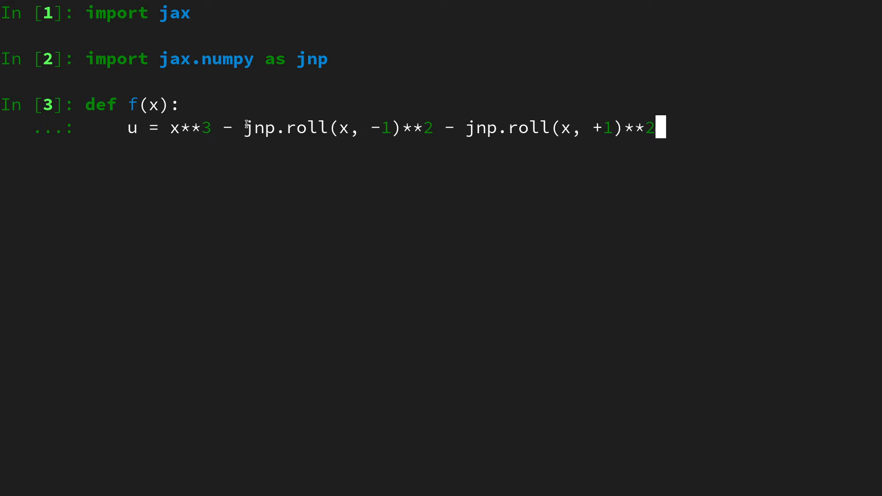
mouse_move(235, 157)
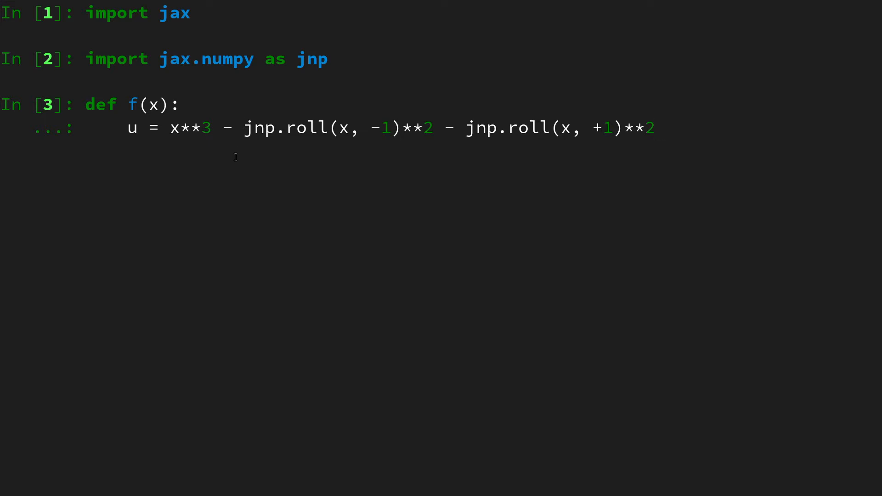
text(return u)
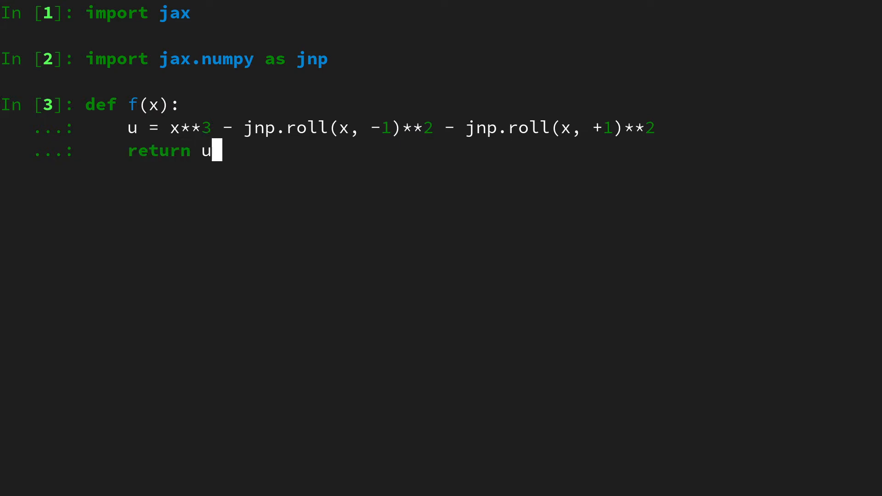
key(Return)
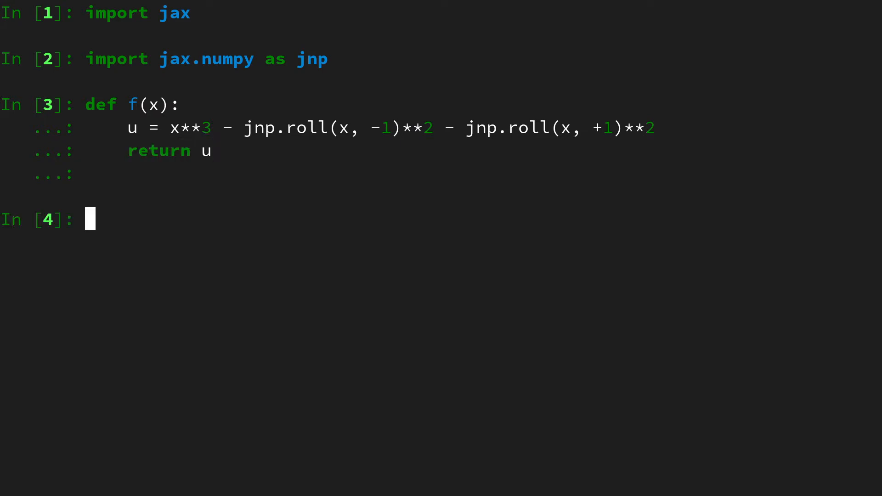
Step: Create evaluation_point as jax.random.normal(jax.random.PRNGKey(42), (100,)) and display its values
text(evl)
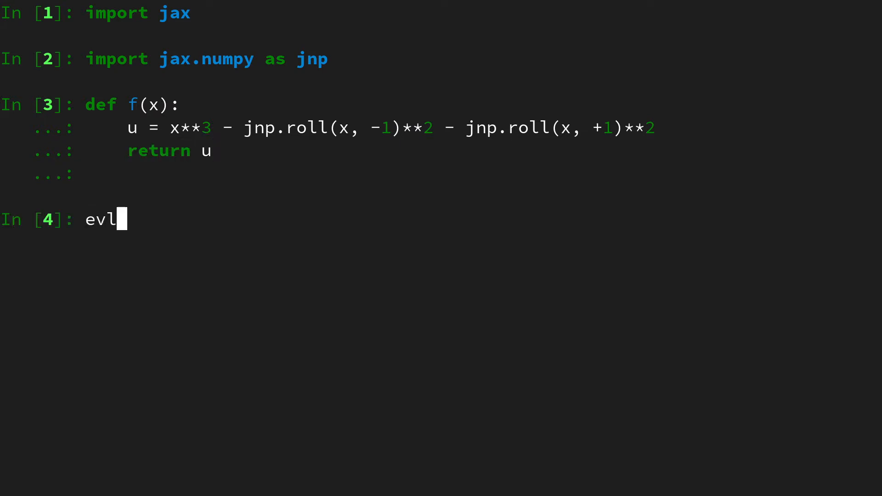
text(uation)
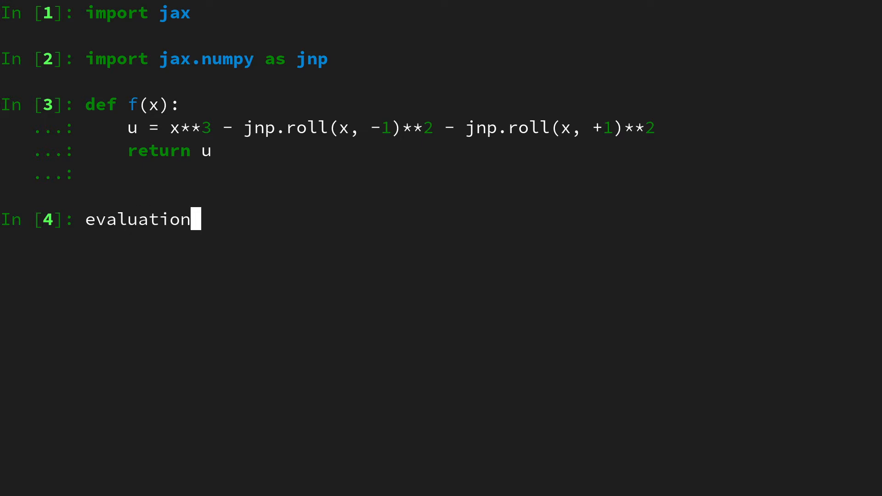
text(_point = jax.,)
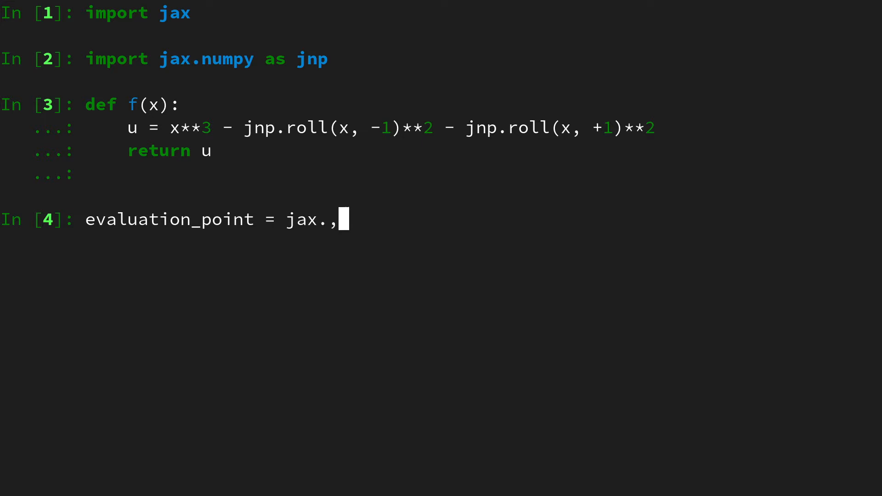
text(random.no)
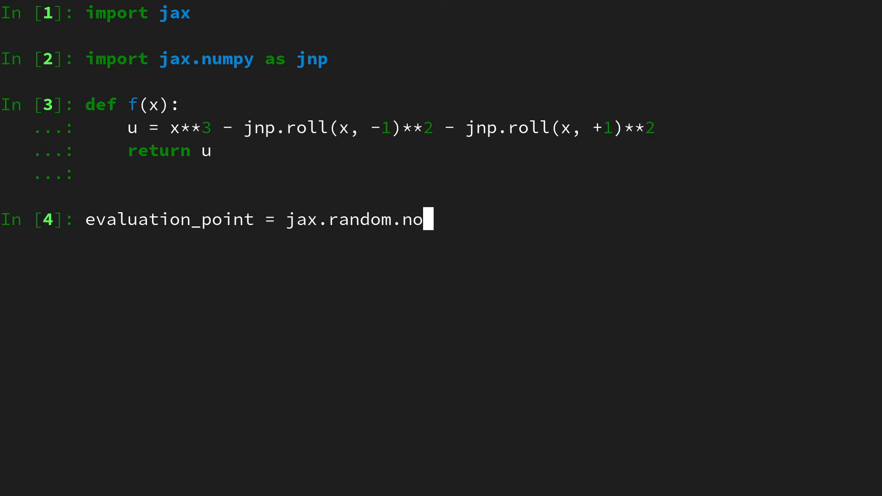
text(rmal()
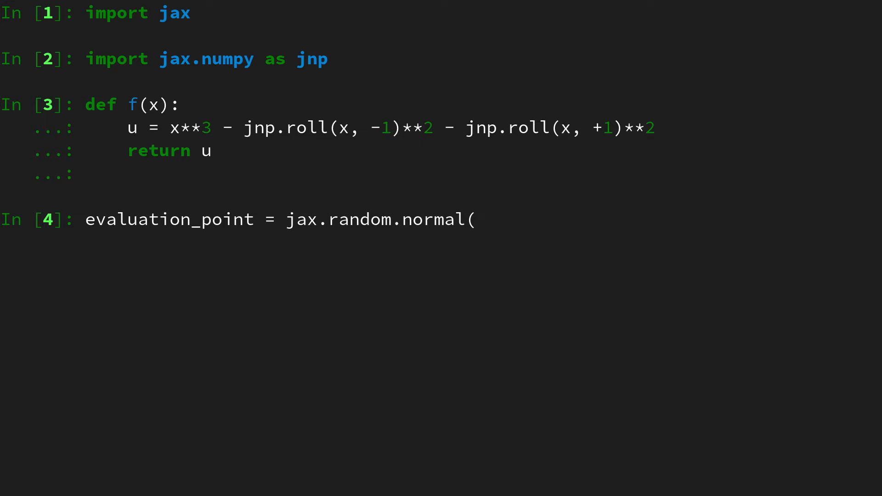
text(jax.random)
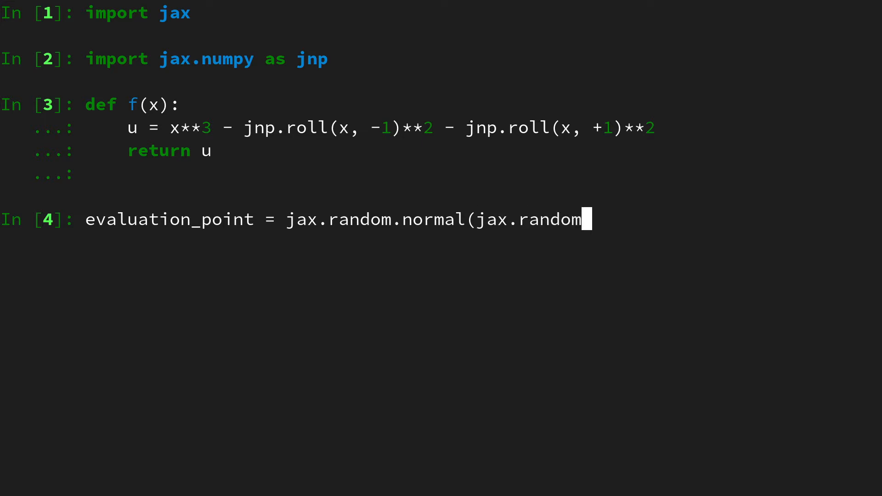
text(.PRNGKey)
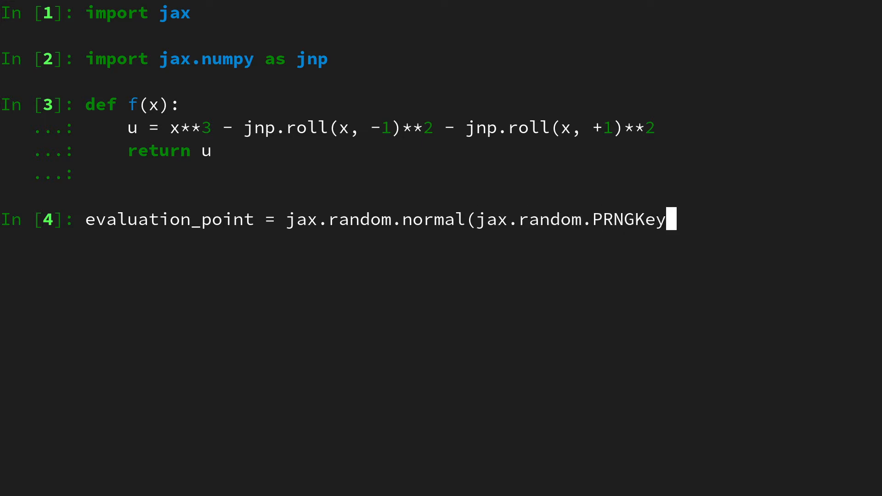
text((42))
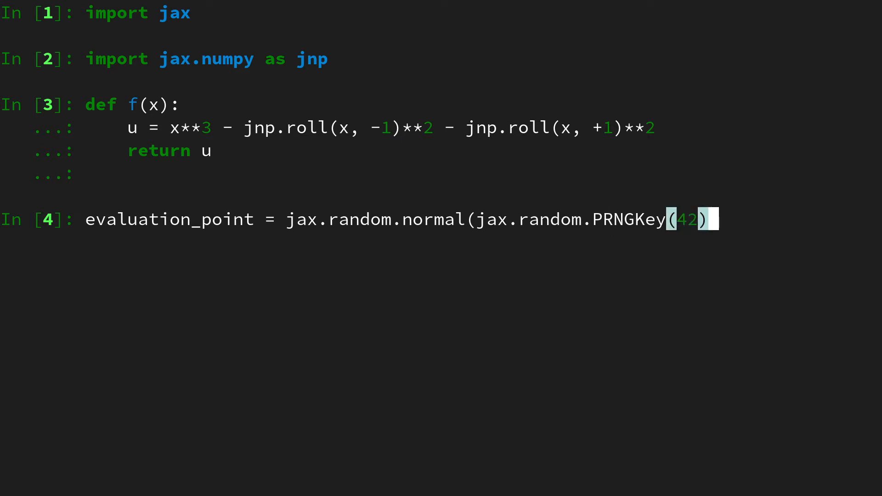
text(, (10)
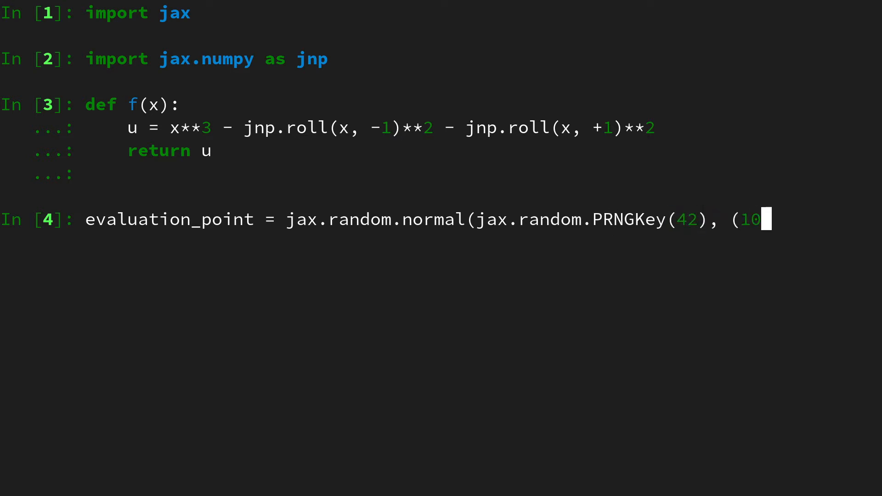
text(0,)))
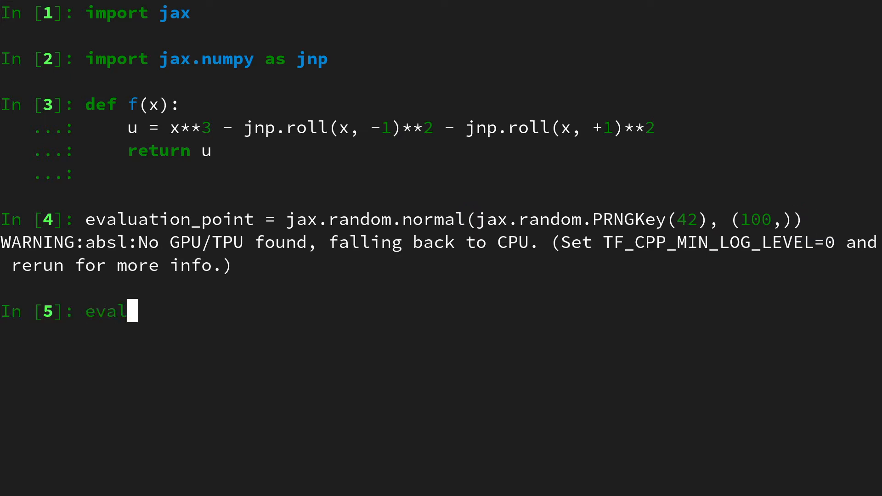
key(Return)
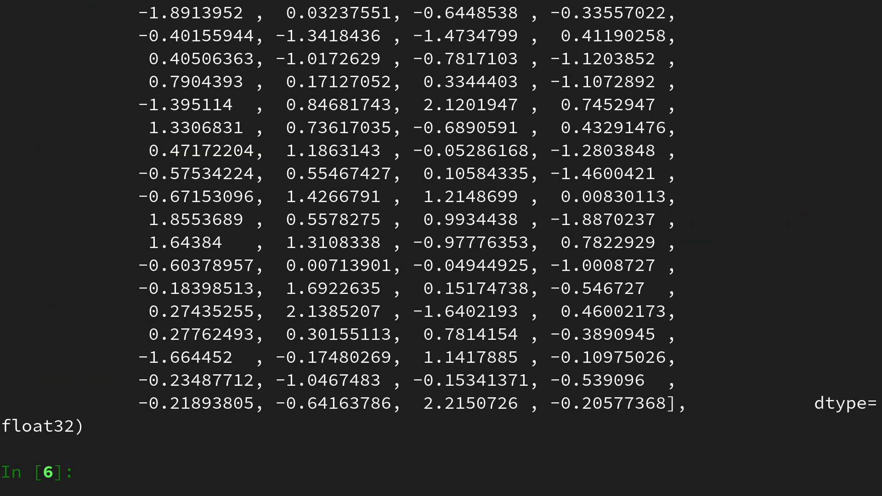
scroll(up, 3)
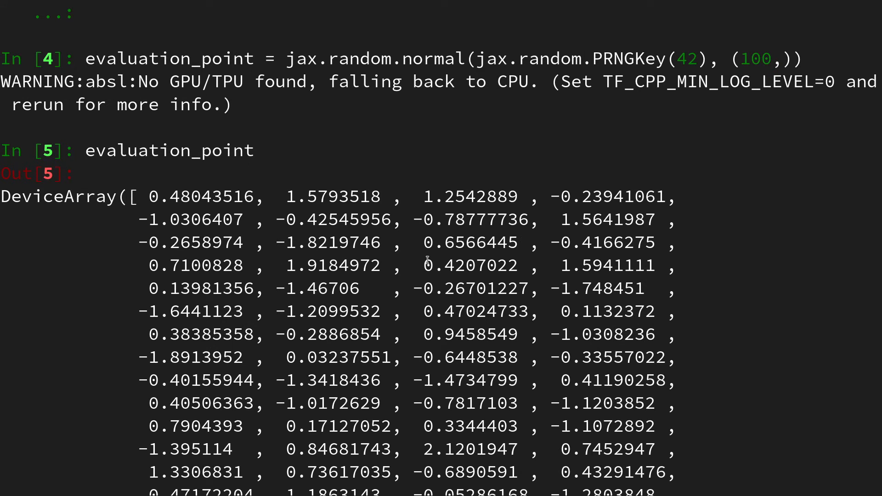
scroll(down, 3)
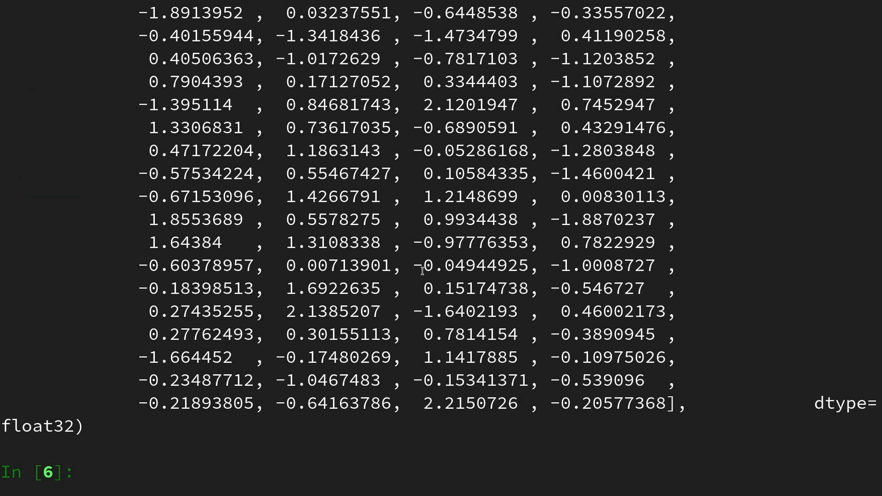
Step: Evaluate f(evaluation_point) and check the shapes of evaluation_point and f's output
text(f(x)
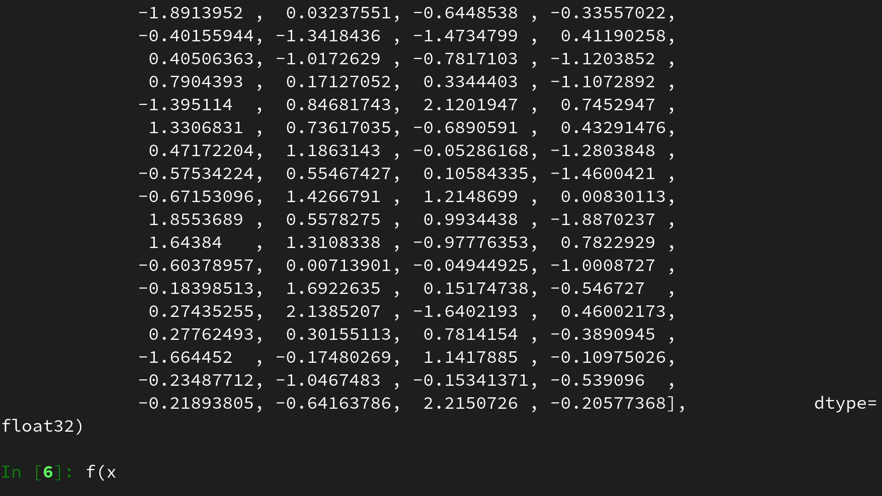
text(evaluation_point))
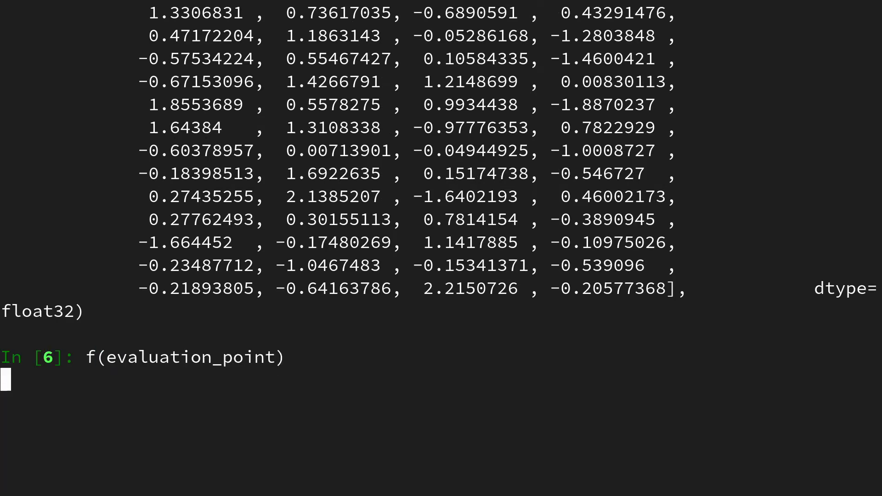
key(Return)
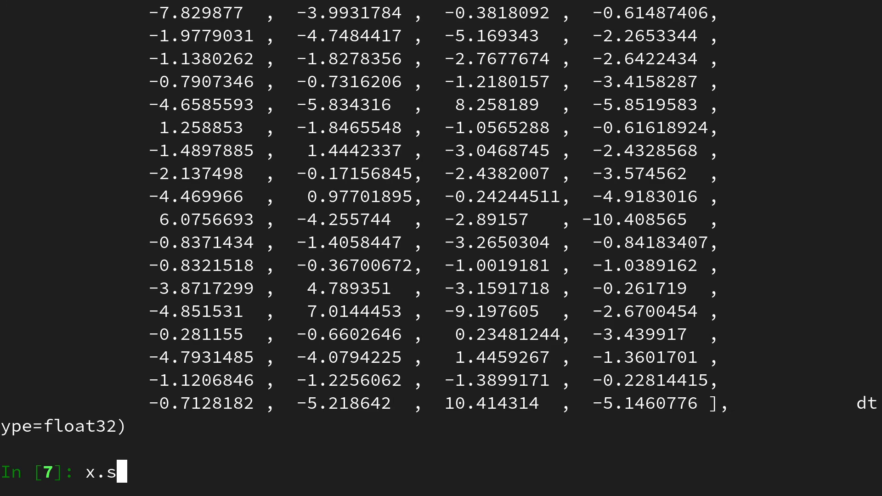
key(Return)
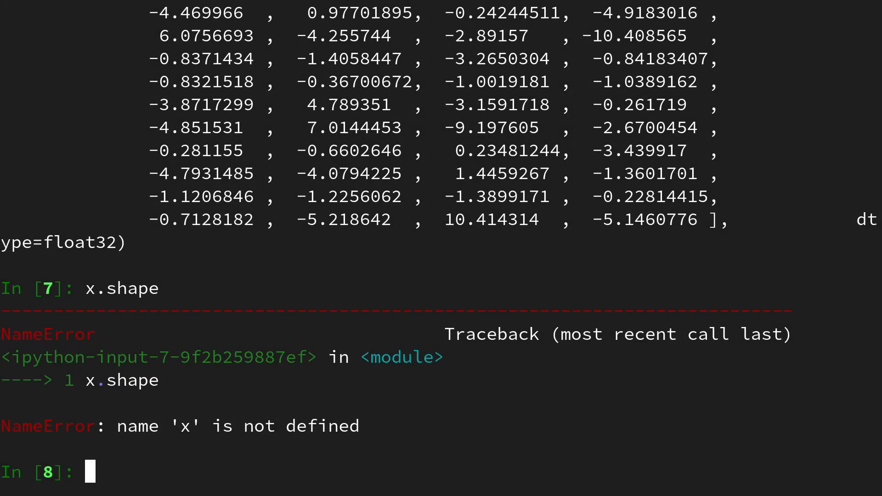
text(evaluation_point.shape)
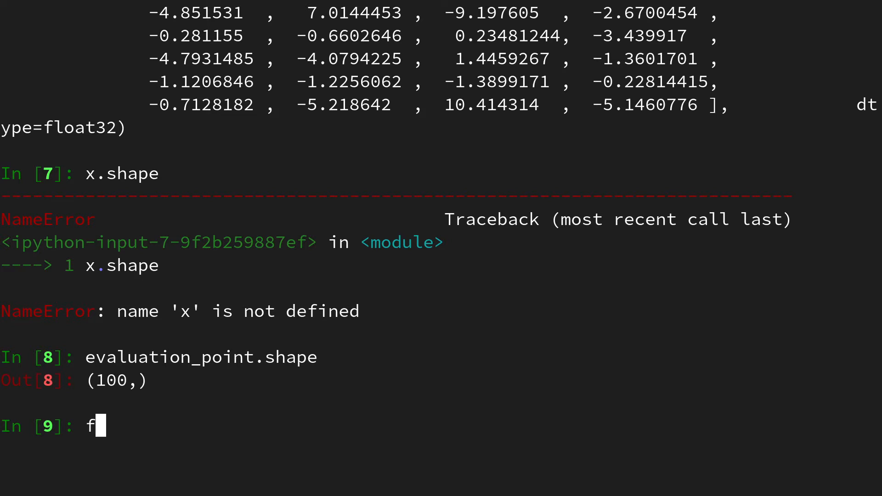
text((evaluation_point).shape)
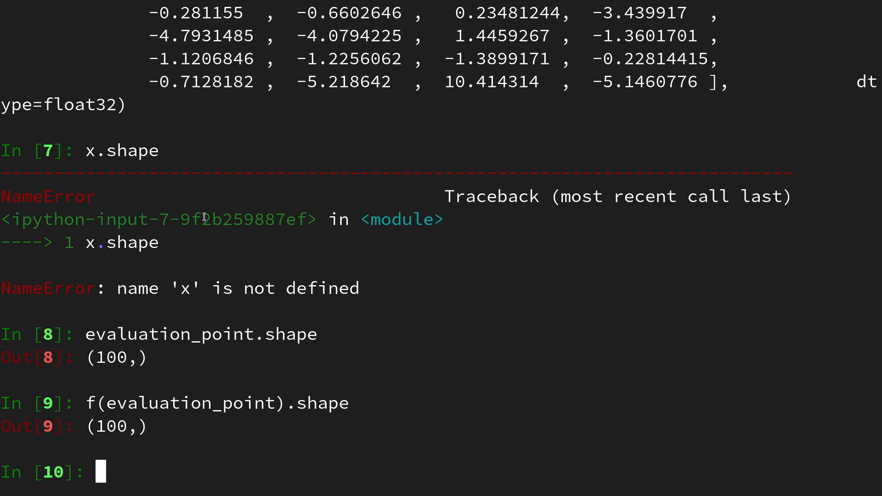
Step: Compute jac = jax.jacfwd(f)(evaluation_point) and show jac.shape as (100, 100)
text(jac =)
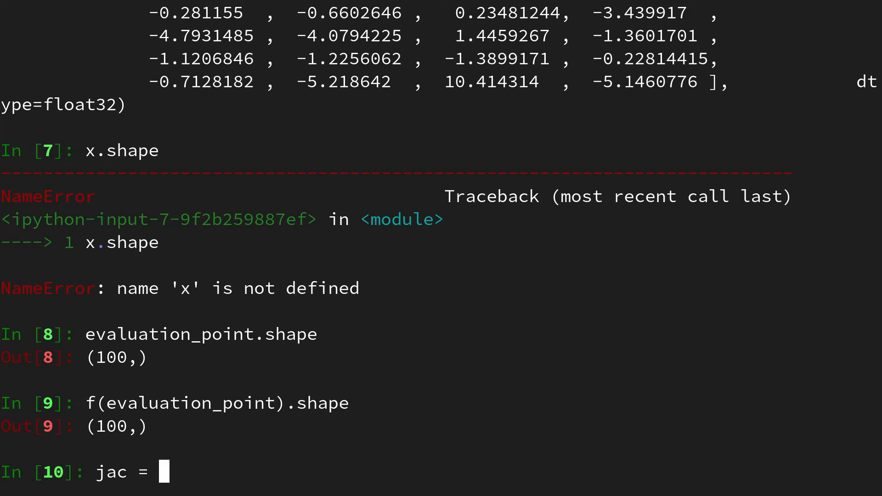
text(jax.)
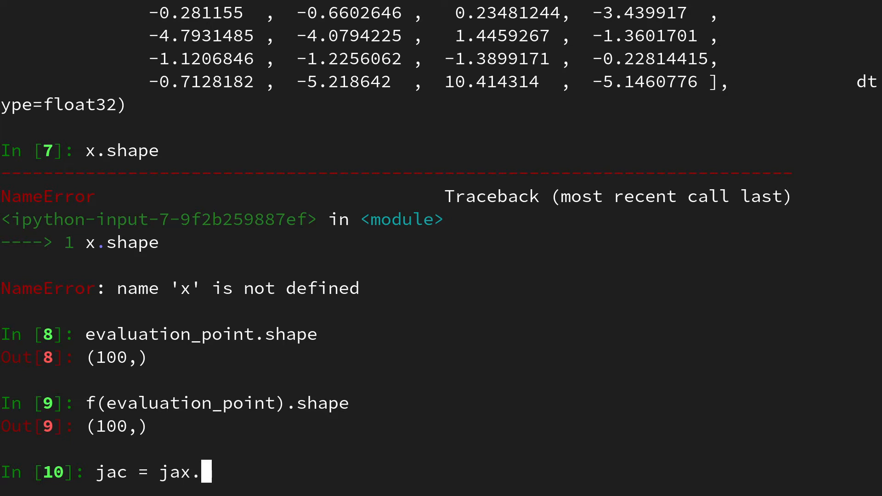
text(jacfwd)
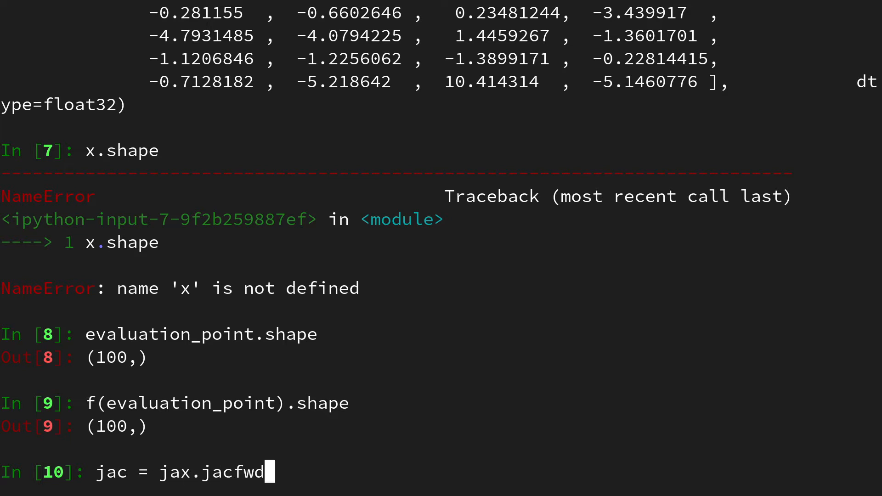
text((f)(/)
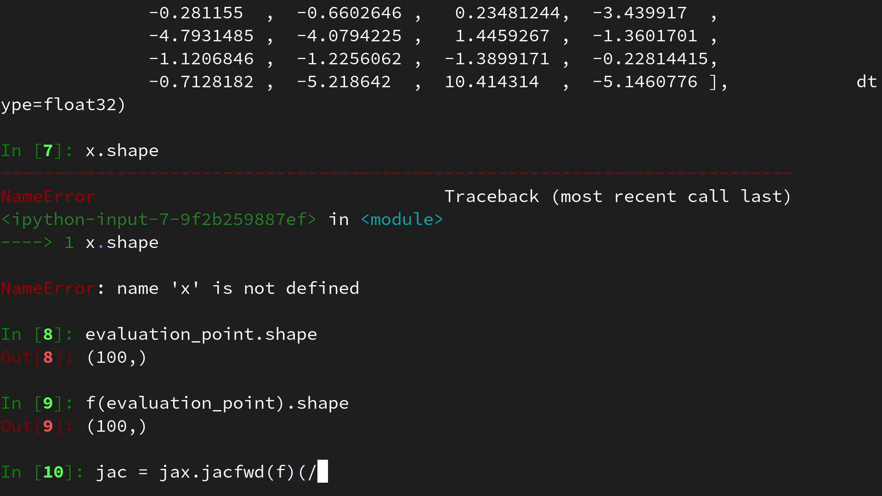
text(evaluation_point)
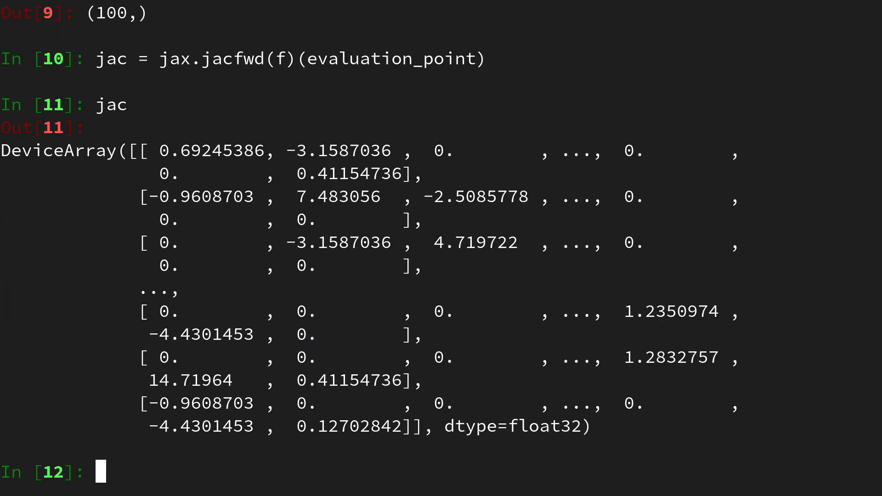
mouse_move(695, 402)
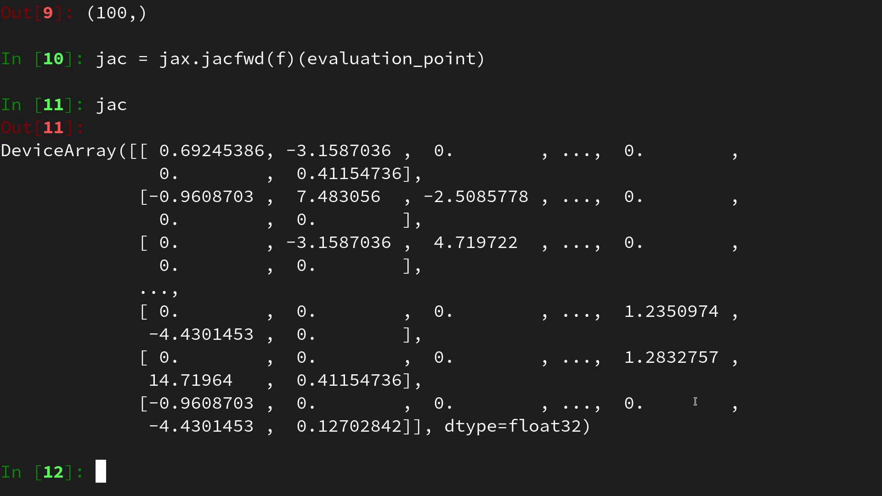
text(jac.sh)
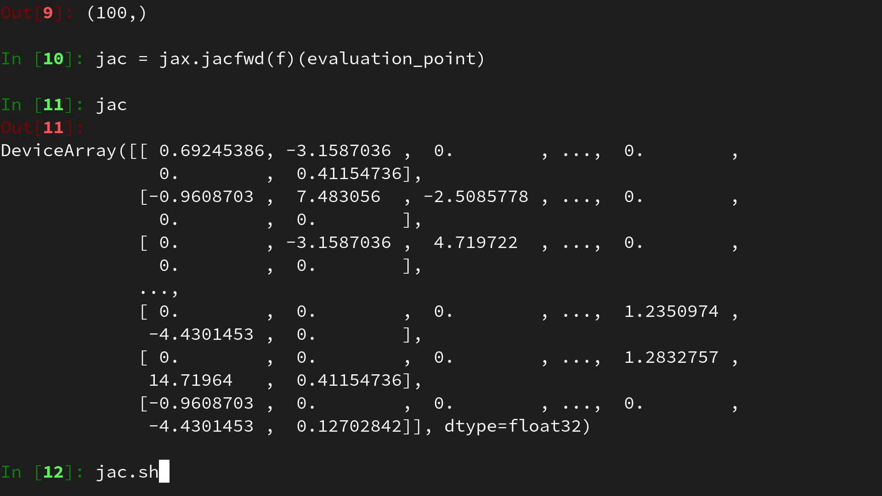
key(Return)
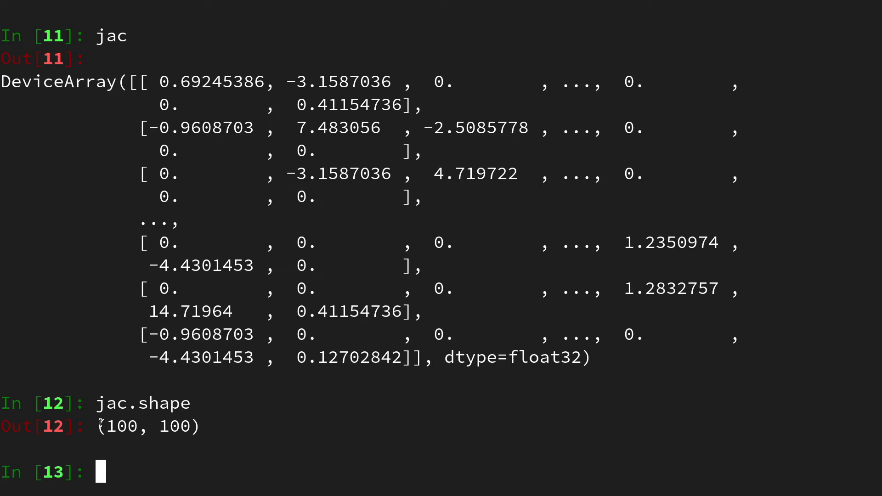
Step: Import matplotlib.pyplot as plt and call plt.spy(jac) to plot the Jacobian's sparsity
text(import)
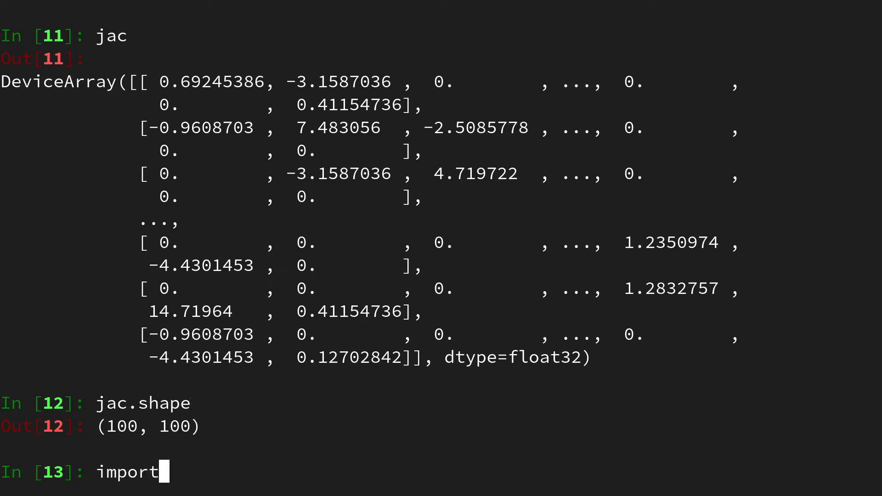
text(matplotlib.)
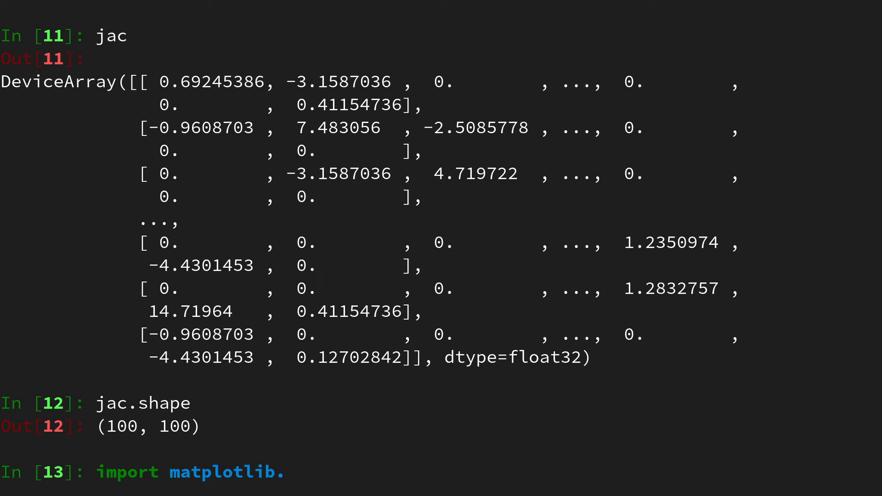
text(pyplot)
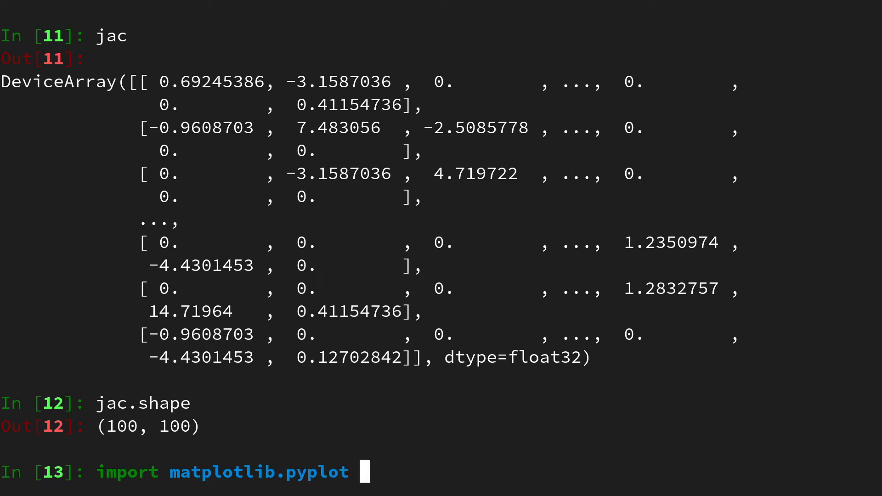
text(as plt)
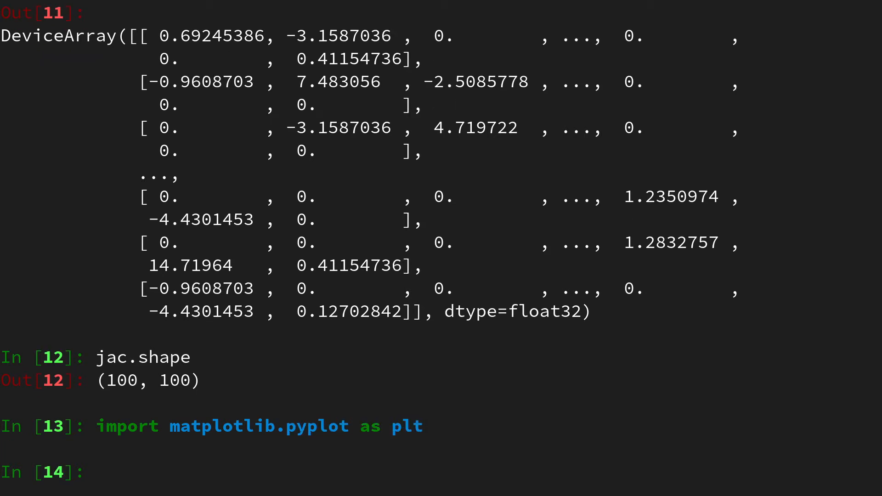
text(plt.spy()
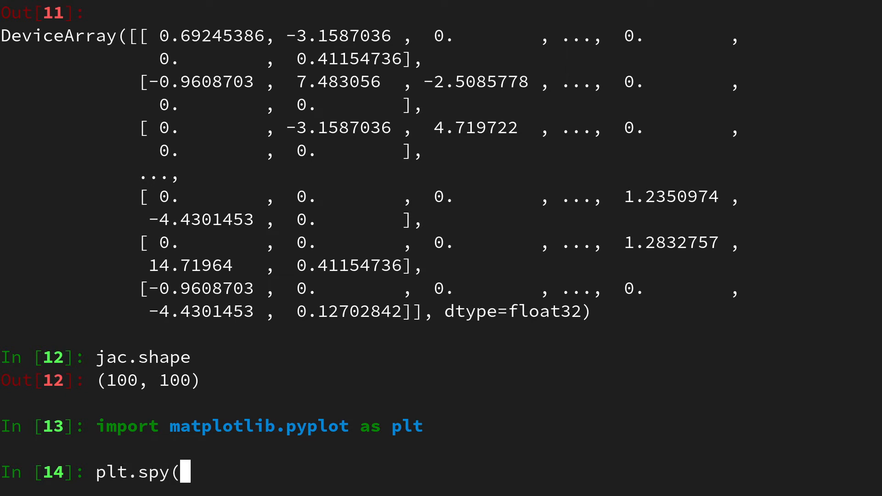
key(Return)
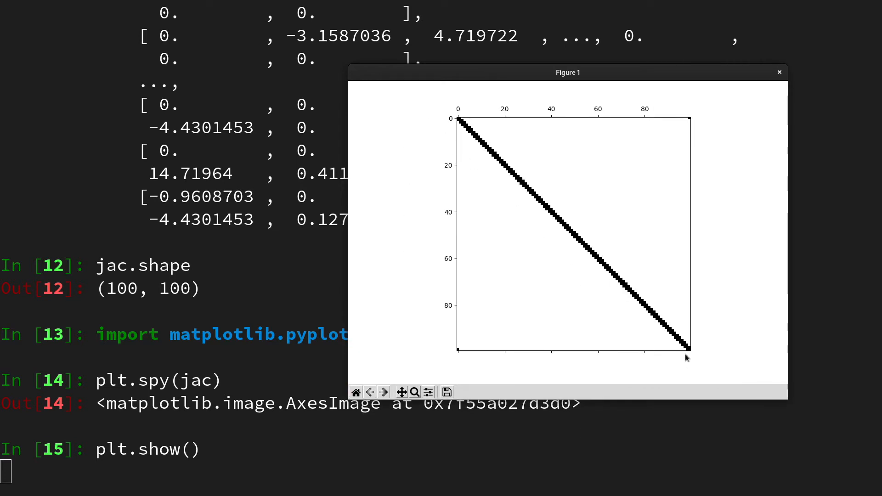
mouse_move(572, 254)
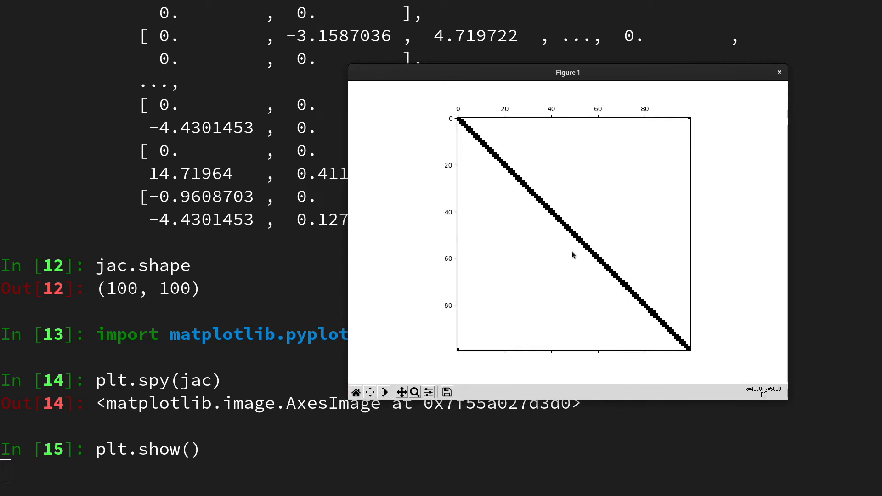
mouse_move(600, 183)
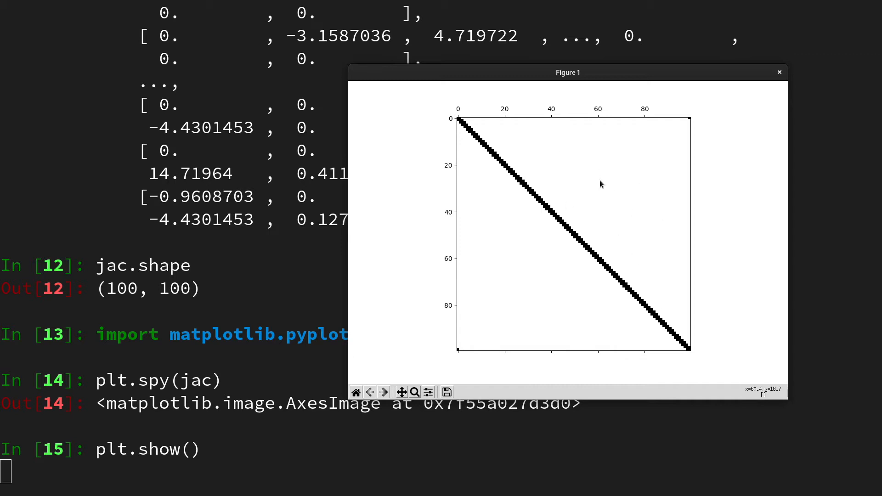
mouse_move(597, 149)
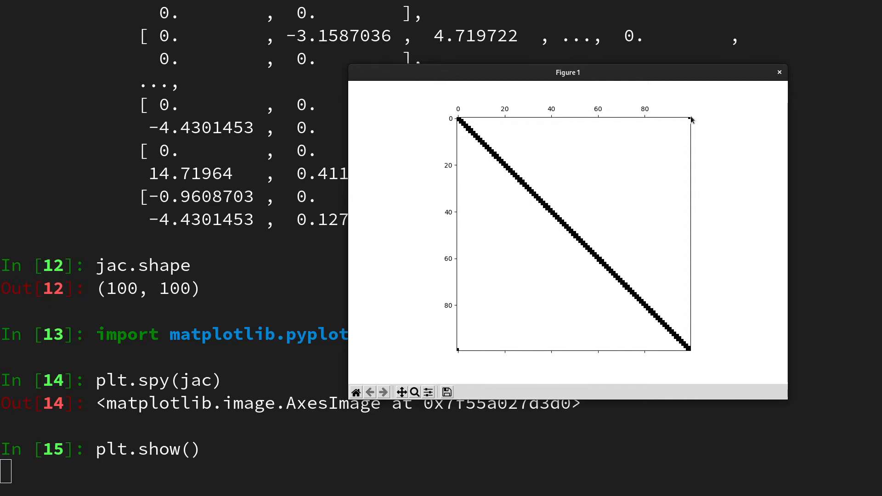
mouse_move(477, 337)
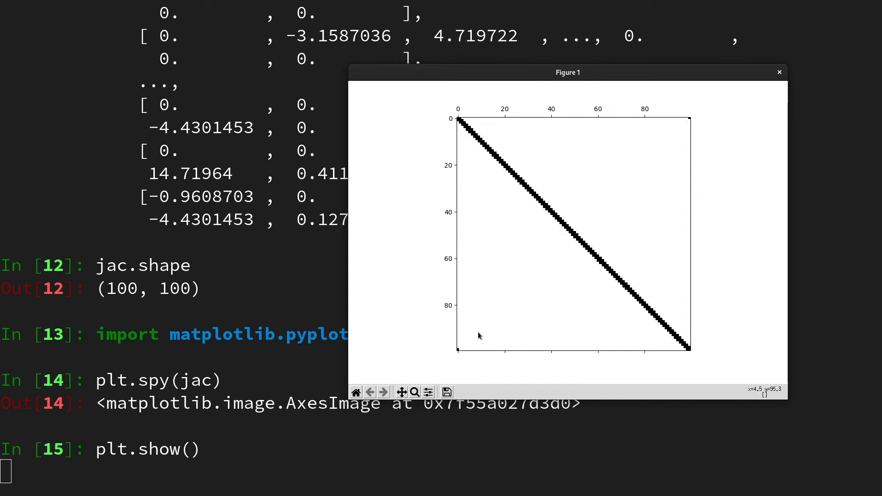
mouse_move(697, 162)
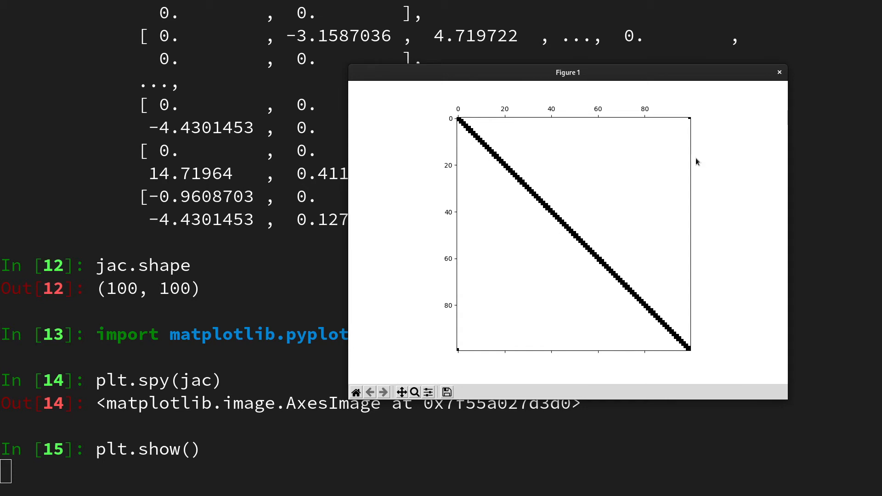
mouse_move(631, 184)
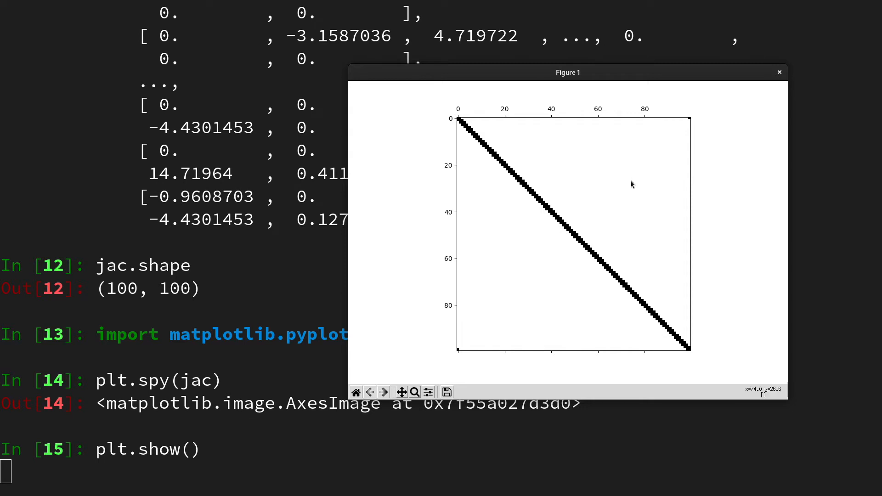
mouse_move(456, 125)
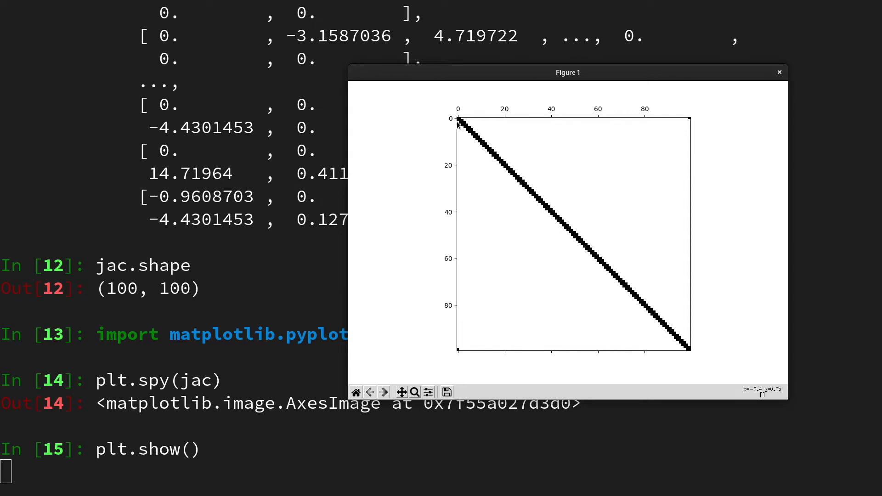
mouse_move(440, 285)
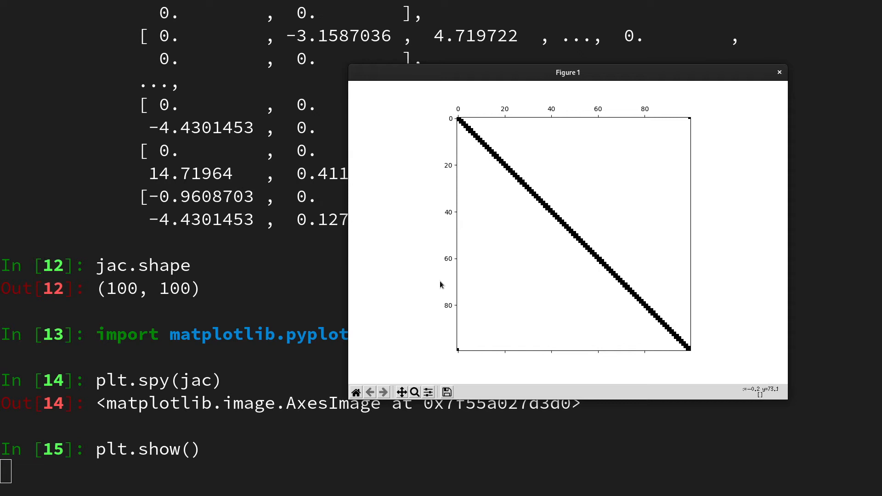
mouse_move(321, 148)
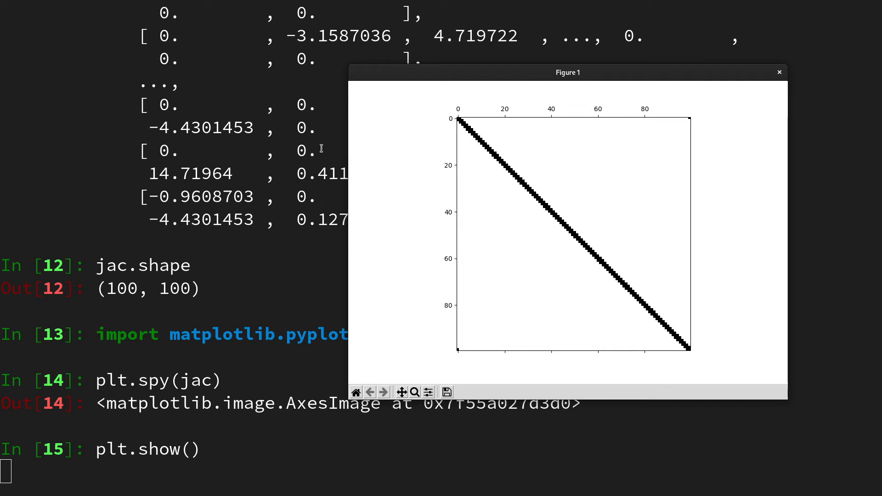
mouse_move(517, 276)
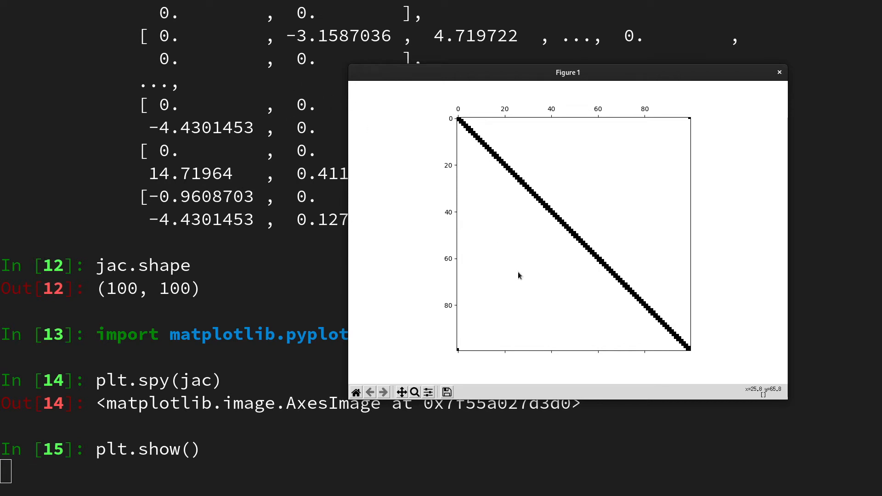
mouse_move(512, 243)
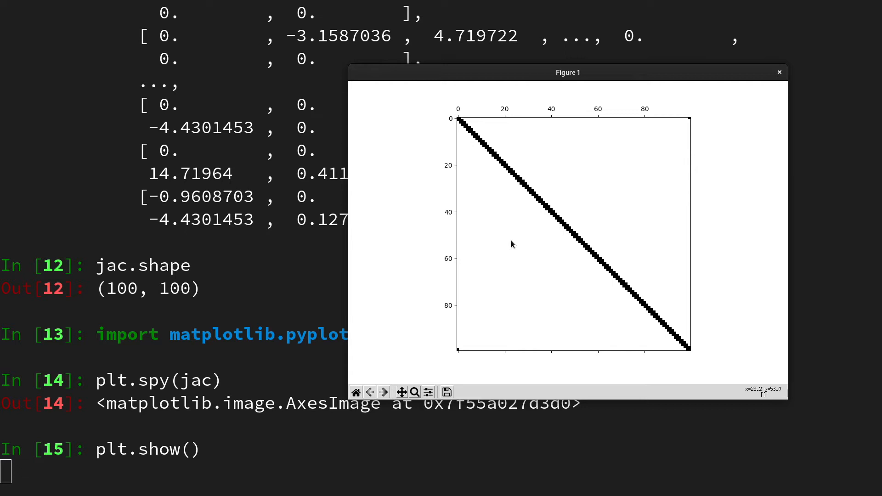
mouse_move(522, 235)
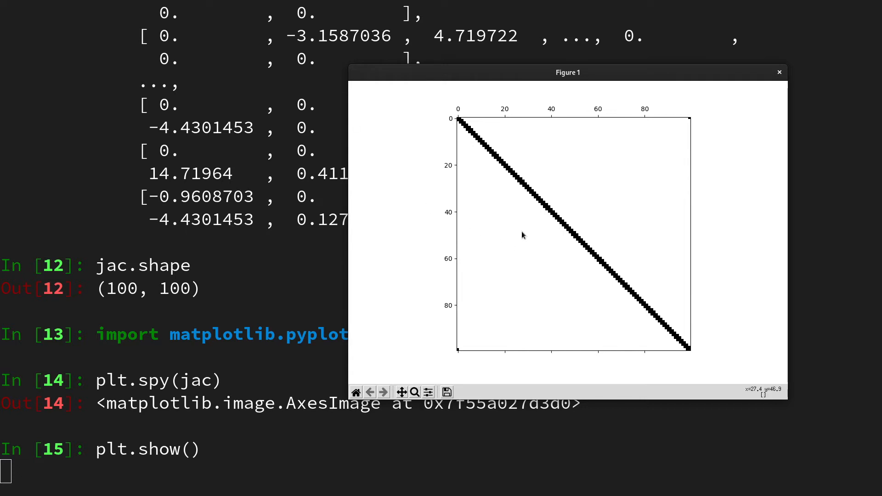
mouse_move(539, 231)
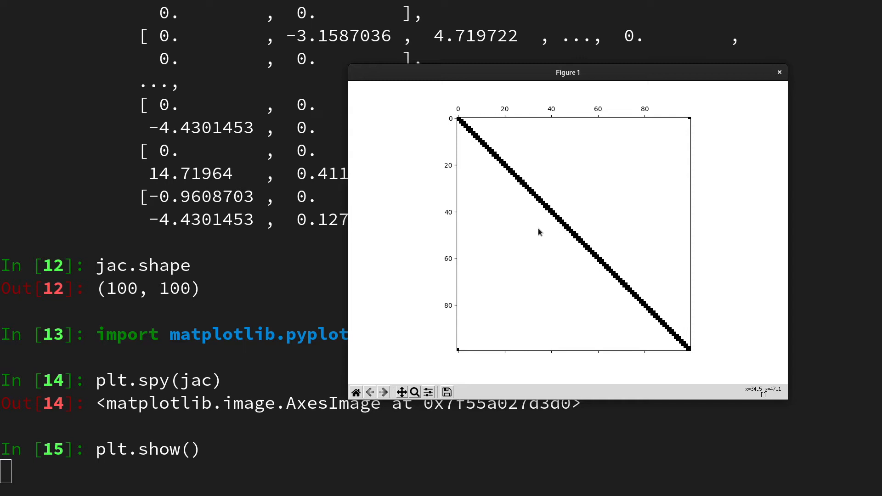
mouse_move(312, 112)
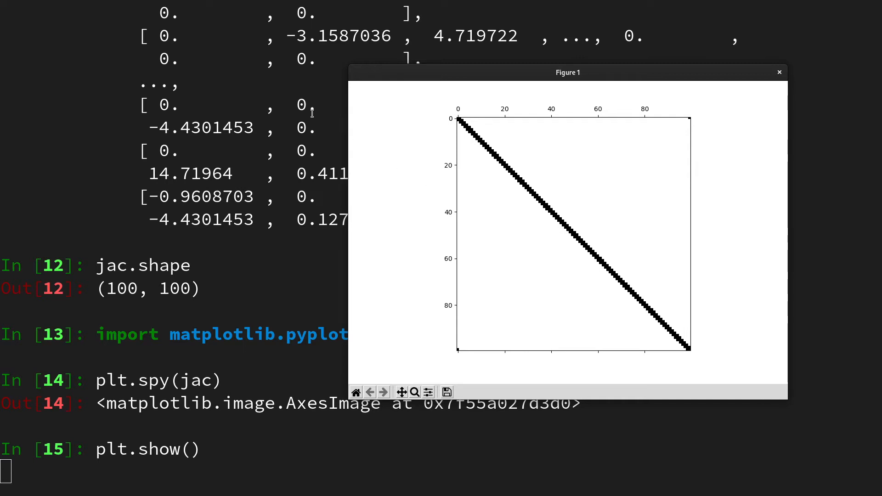
Step: Bring the printed jac output back in front and scroll up through it
click(779, 72)
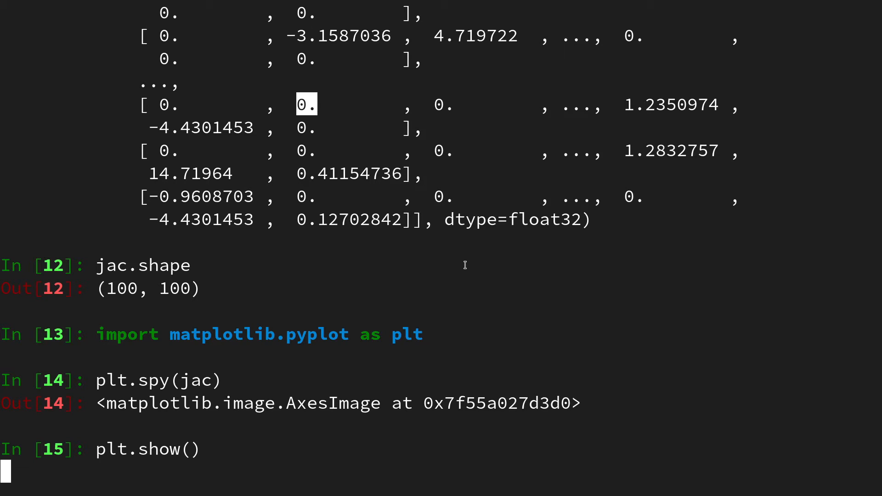
mouse_move(387, 204)
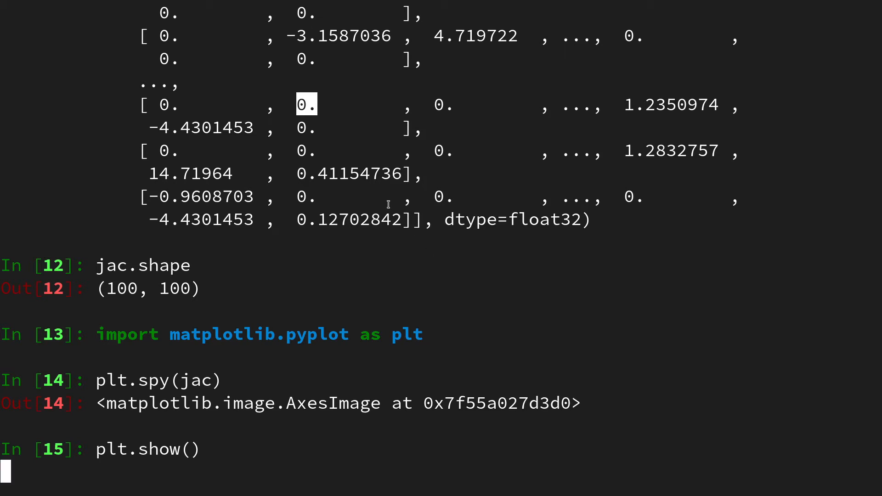
scroll(up, 3)
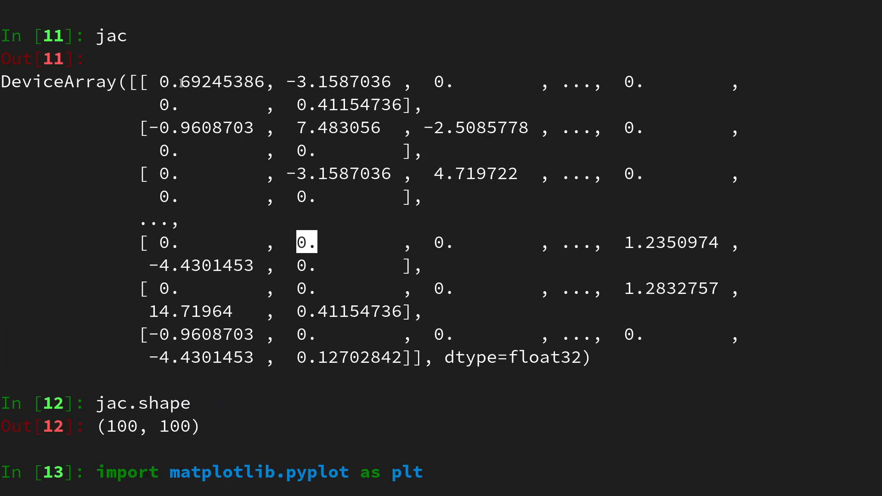
mouse_move(509, 343)
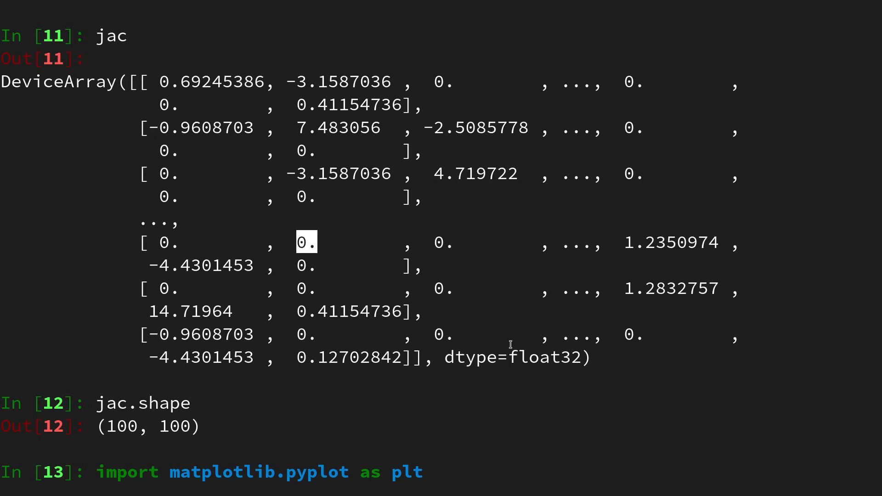
mouse_move(445, 344)
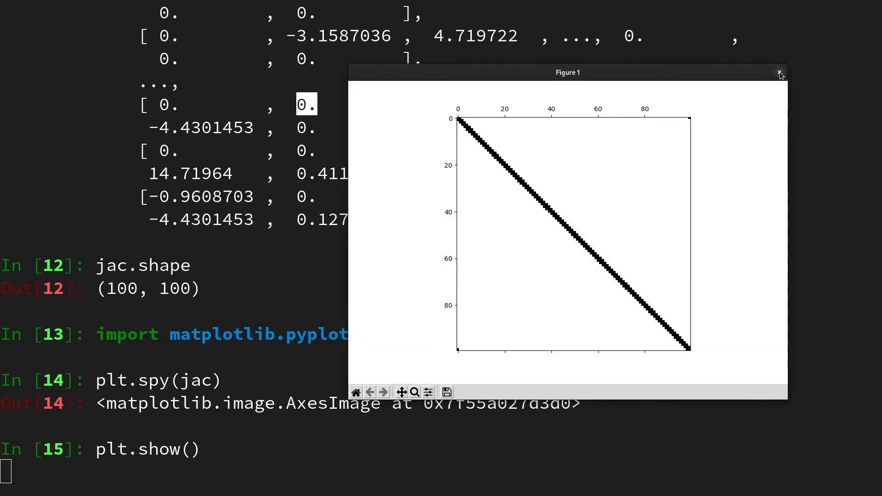
click(781, 73)
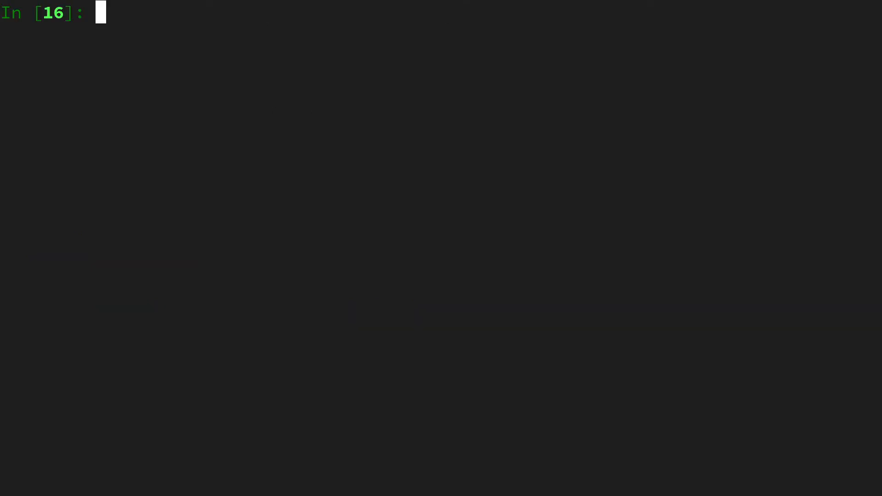
text(def)
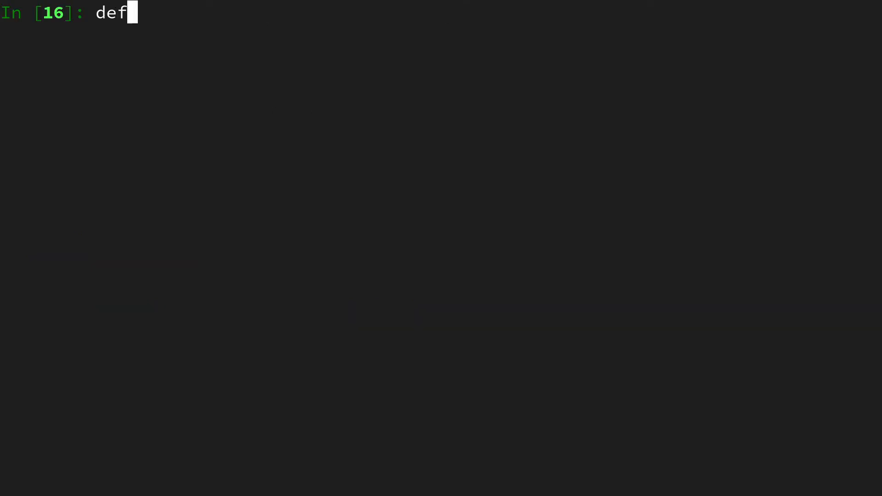
text(naiv)
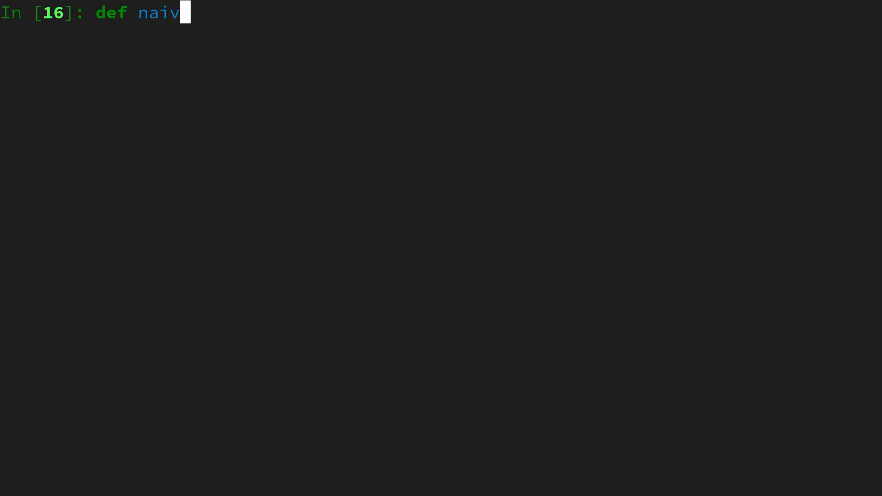
text(e_jvp)
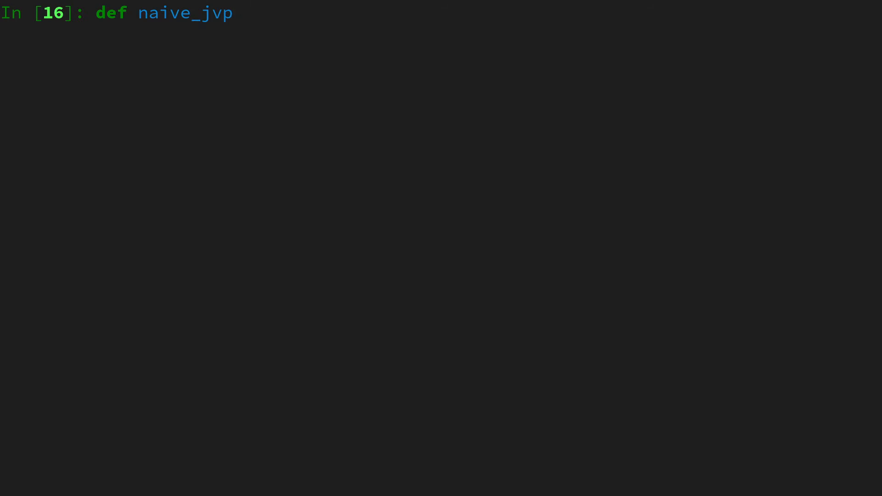
key(BackSpace)
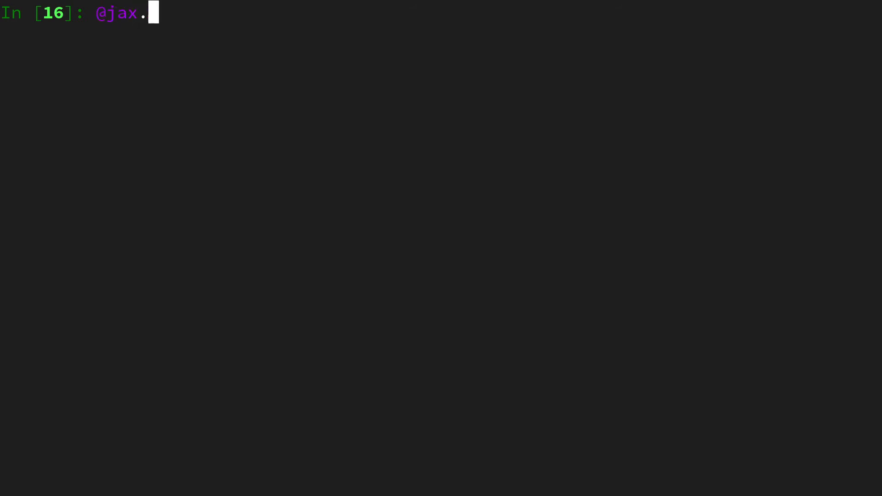
text(jit)
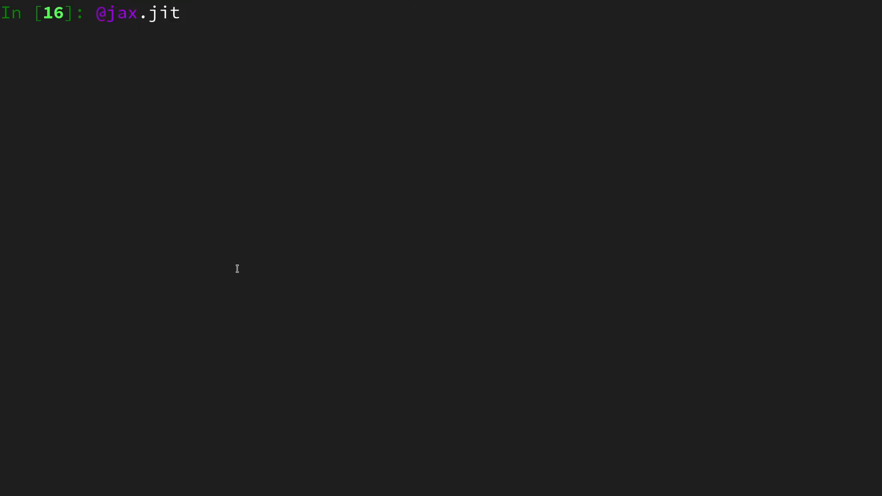
double_click(116, 12)
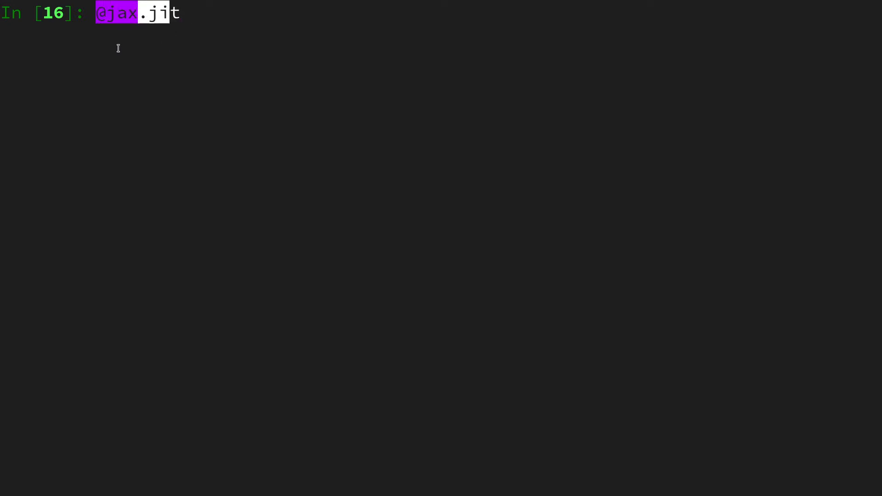
mouse_move(122, 58)
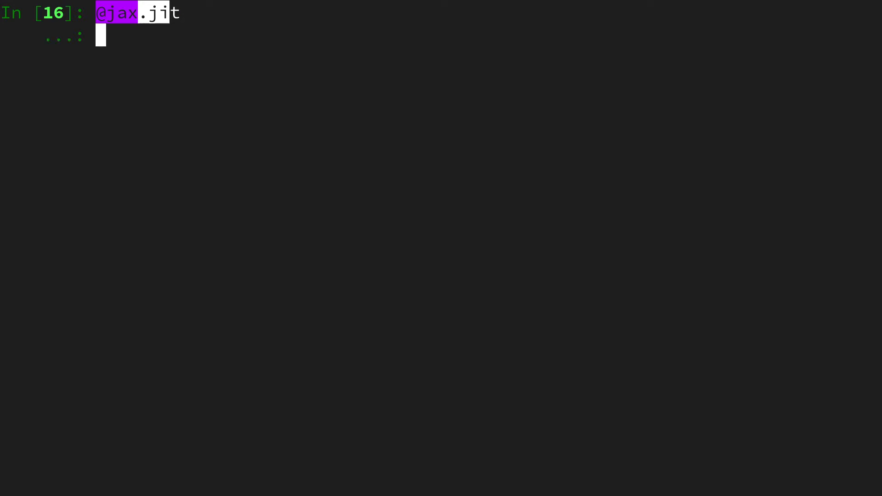
text(def naive_)
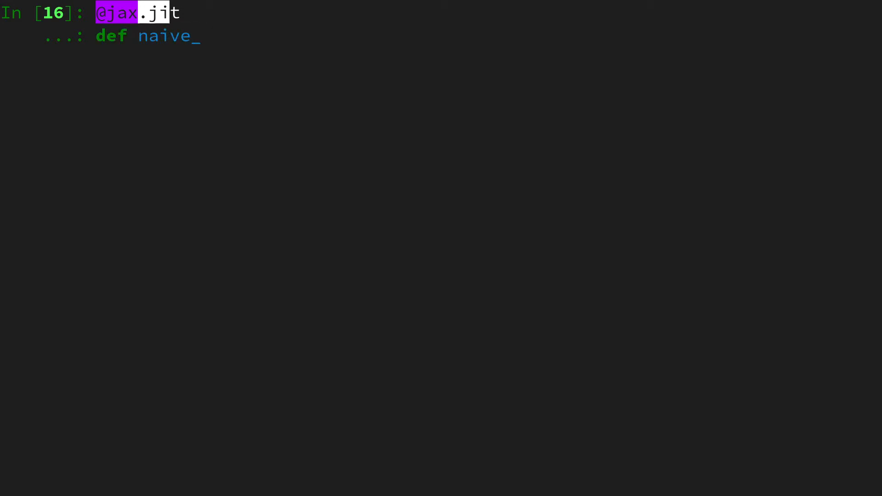
text(jvp(primal)
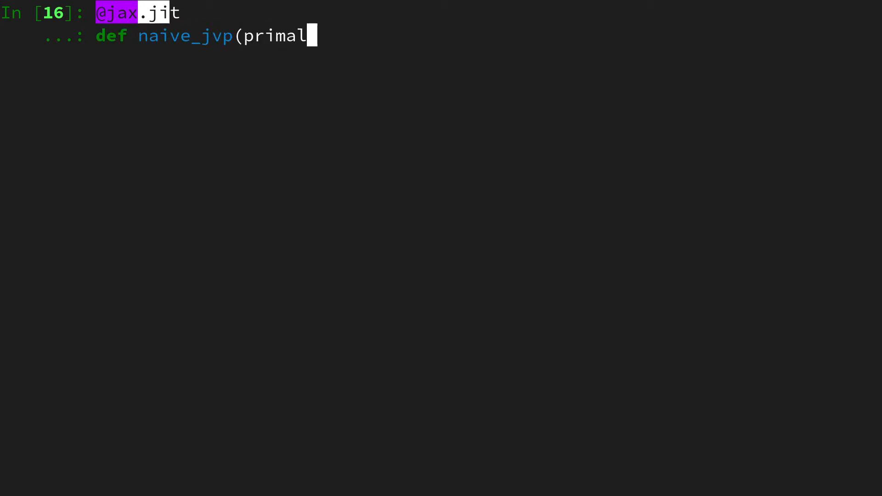
text(, tangent))
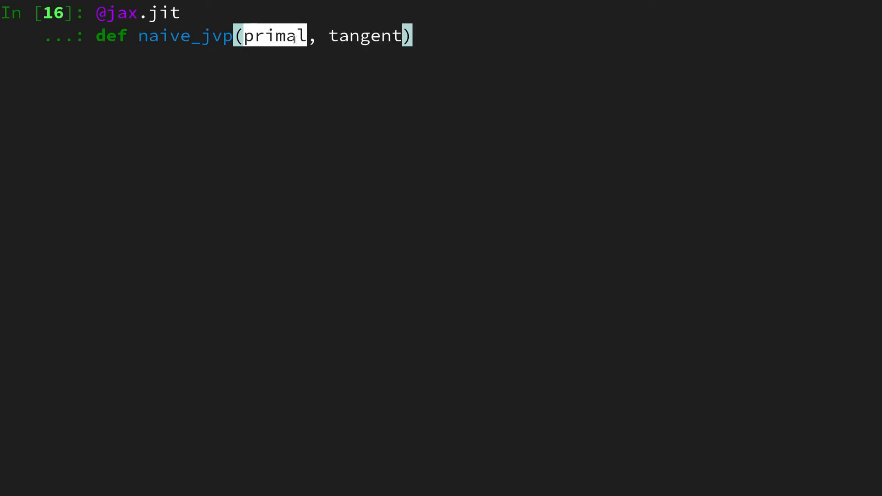
Step: Fill in full_jacobian = jax.jacfwd(f)(primal), jvp_result = full_jacobian @ tangent, return jvp_result
double_click(366, 36)
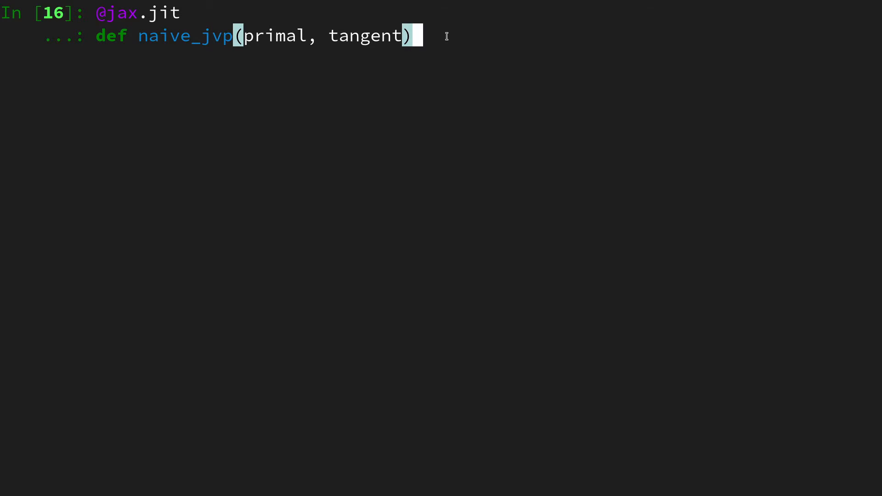
text(:)
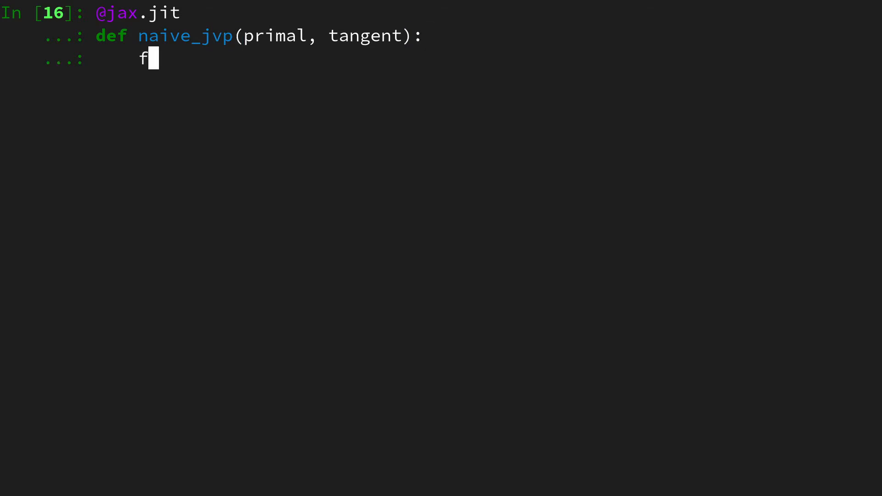
text(ull_jacob)
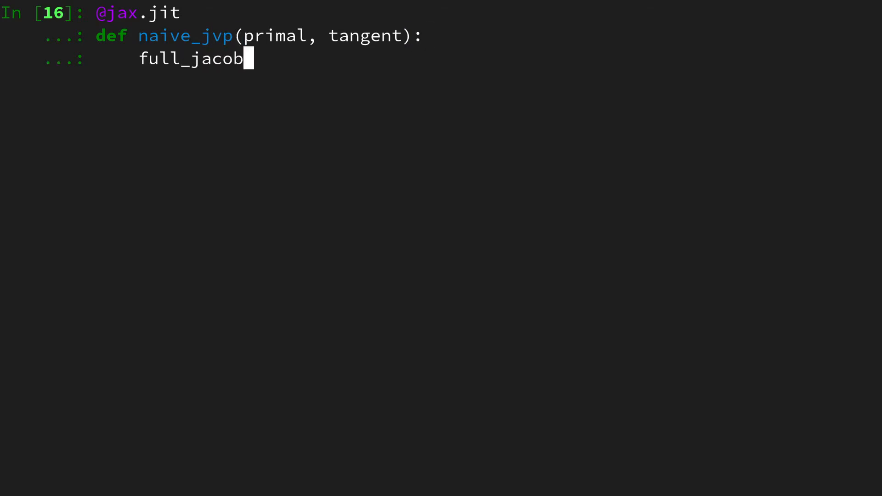
text(ian =)
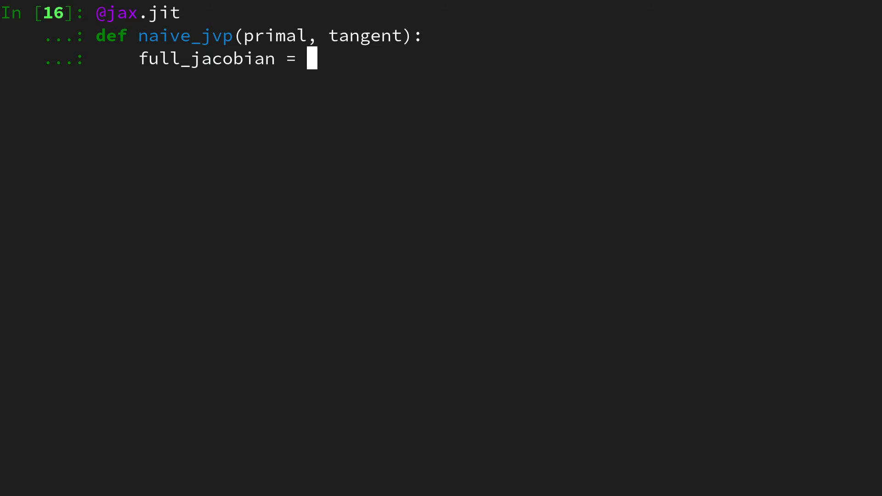
text(jax.jacf)
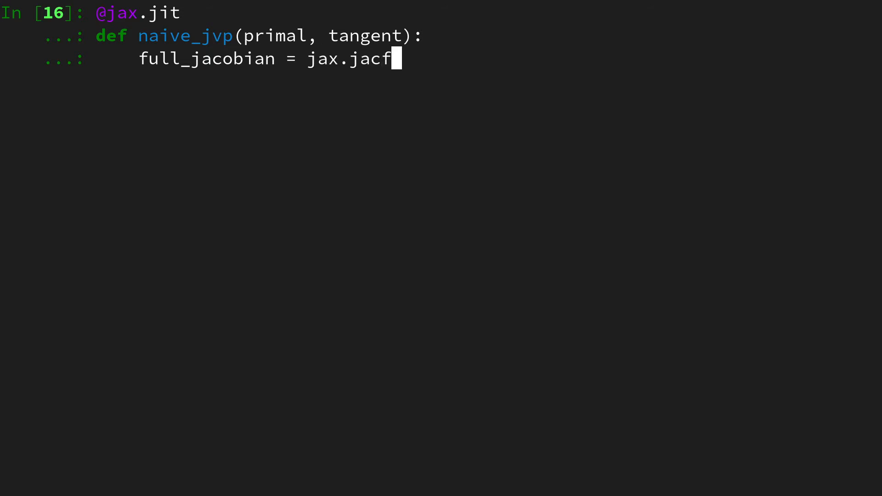
text(wd(f)
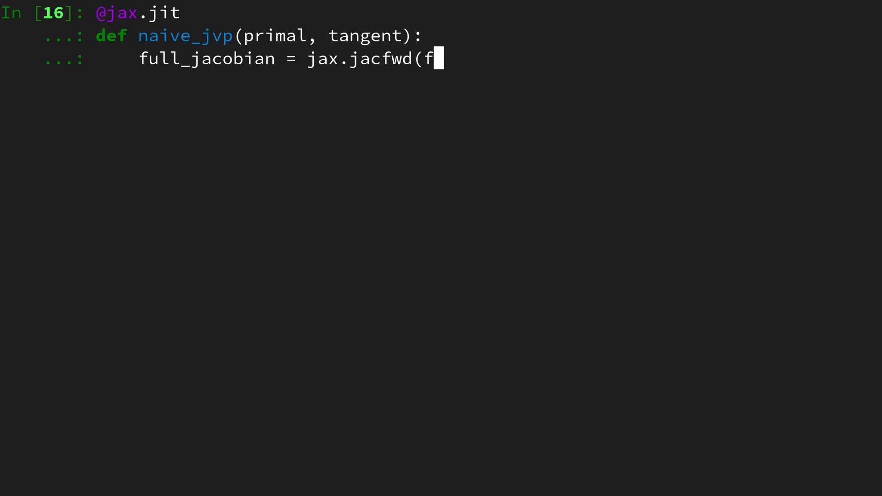
text()(primal)
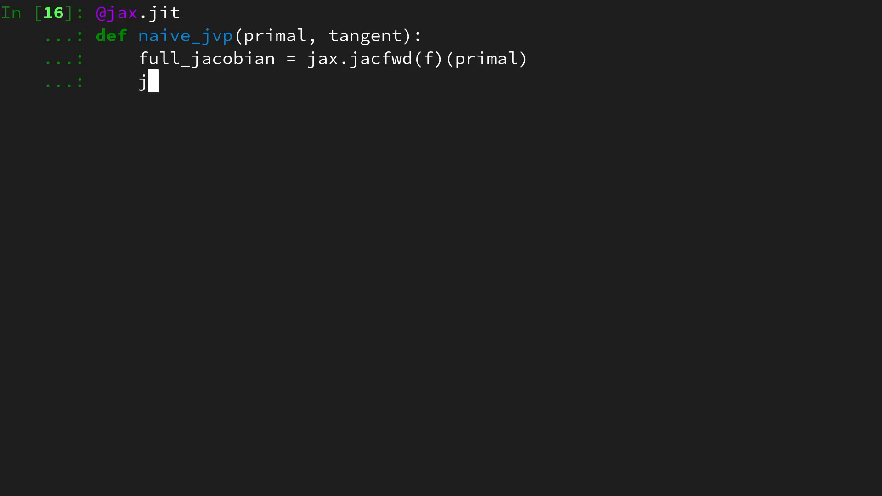
text(vp_result)
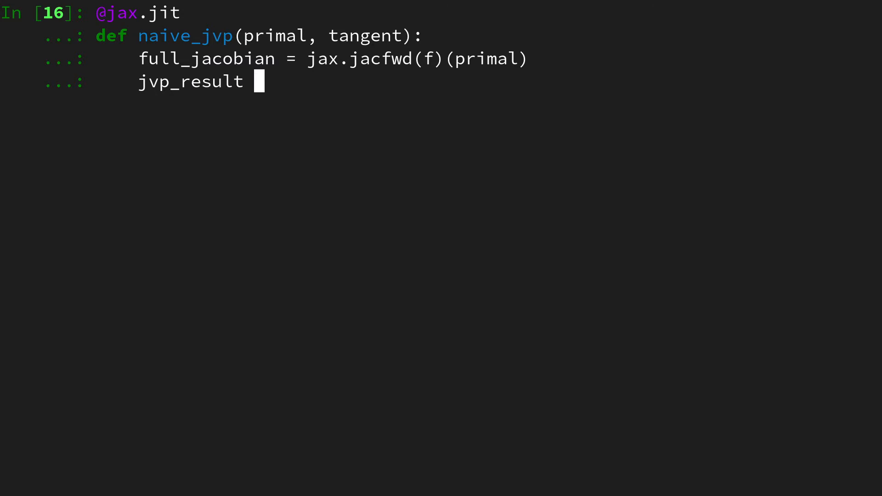
text(= full_jacobian @ tangent)
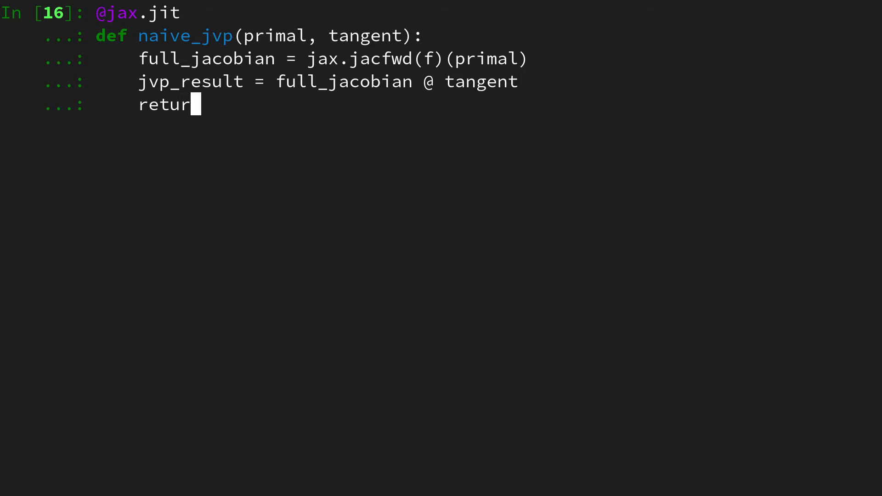
text(n jvp_result)
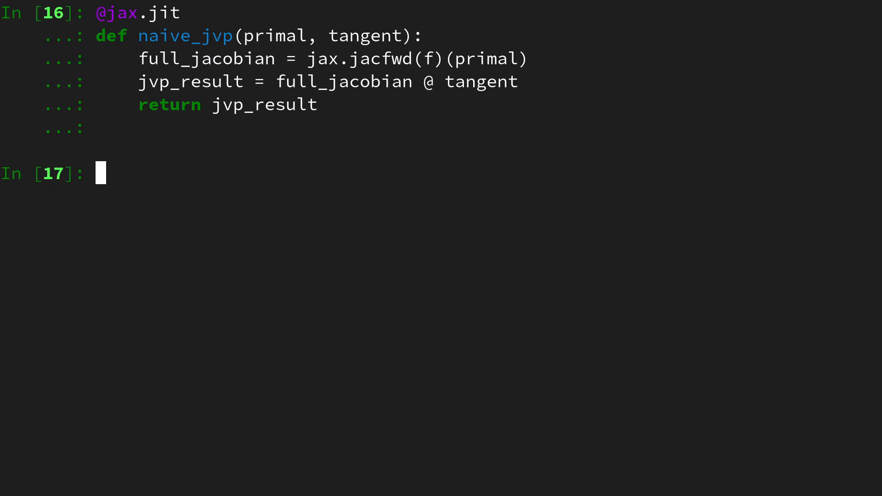
text(@)
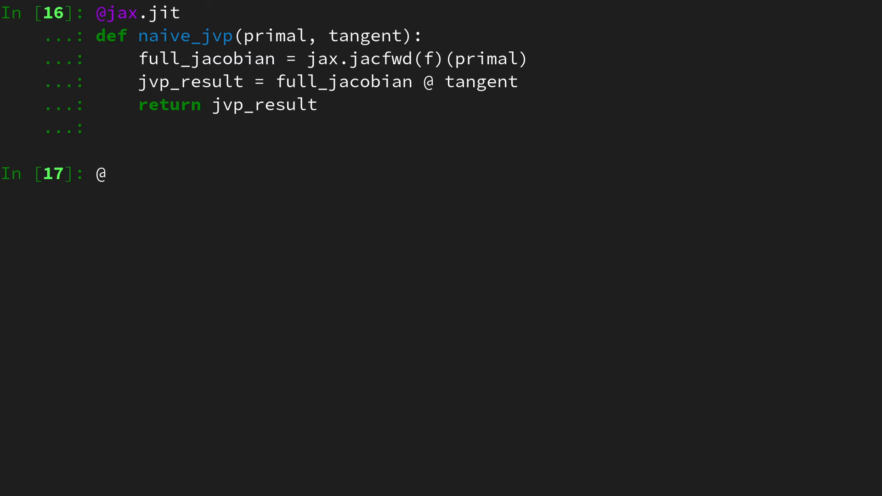
text(jax.jit)
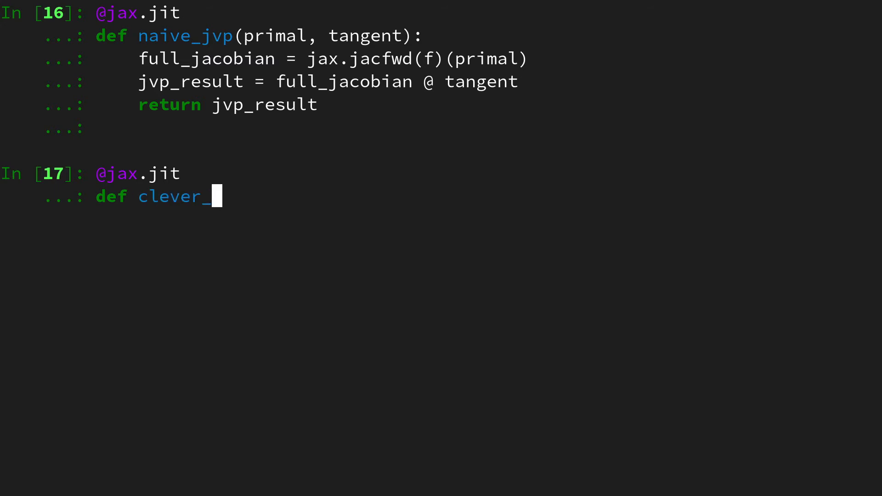
text(jvp(primal, tangent):)
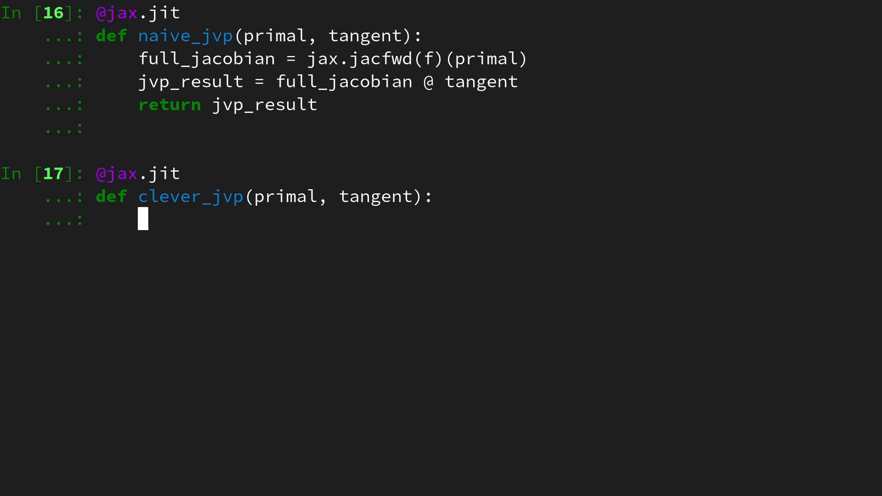
text(jax.jvp)
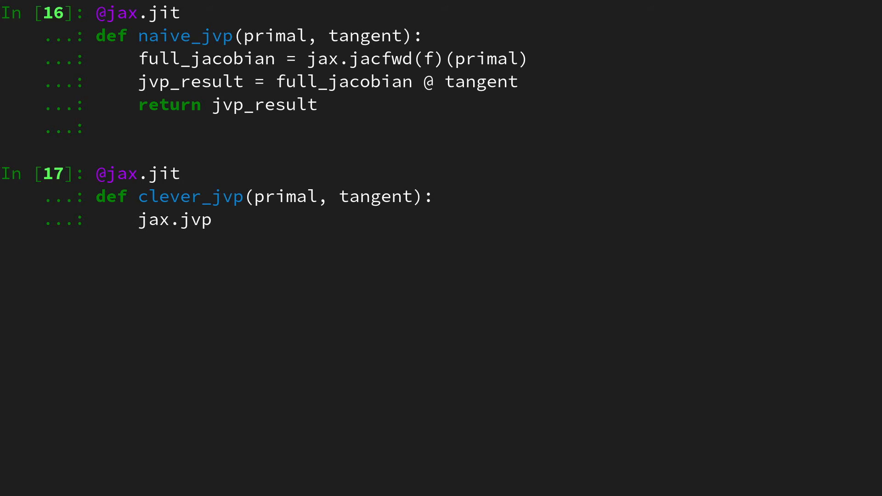
text(()
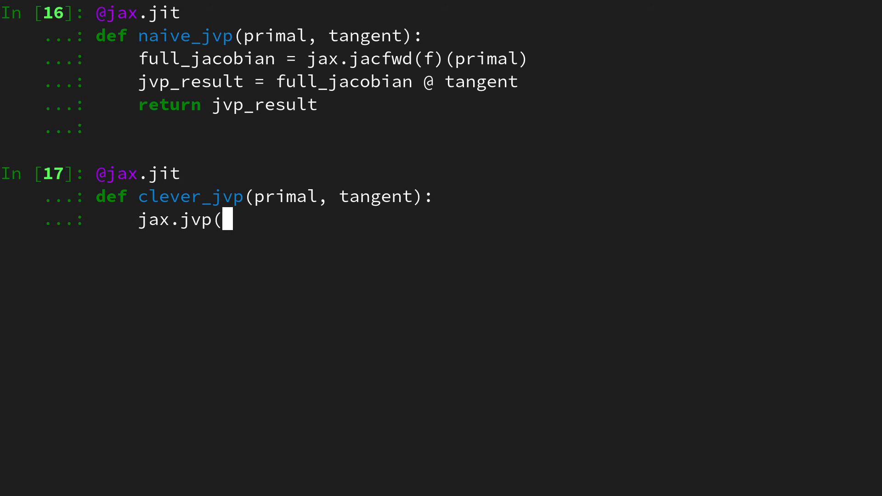
text(f,)
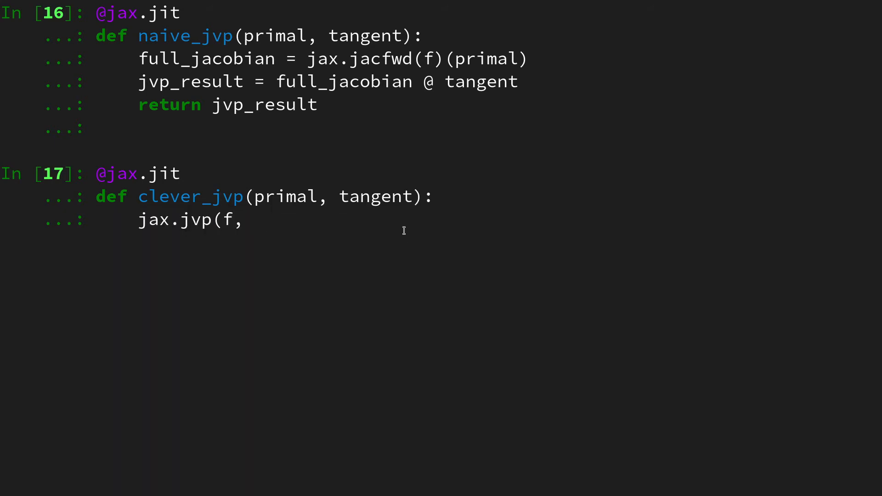
Step: Complete _, jvp_result = jax.jvp(f, (primal,), (tangent,)) and return jvp_result
text((prima)
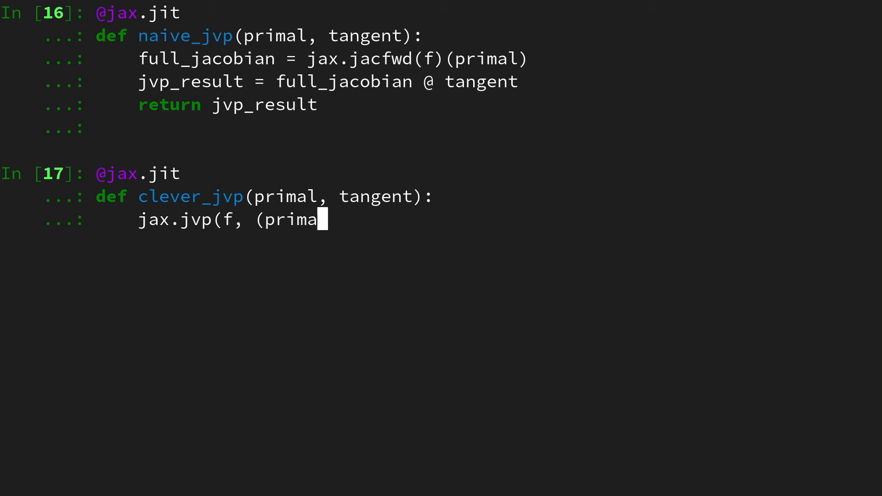
text(l, ), (tangent)
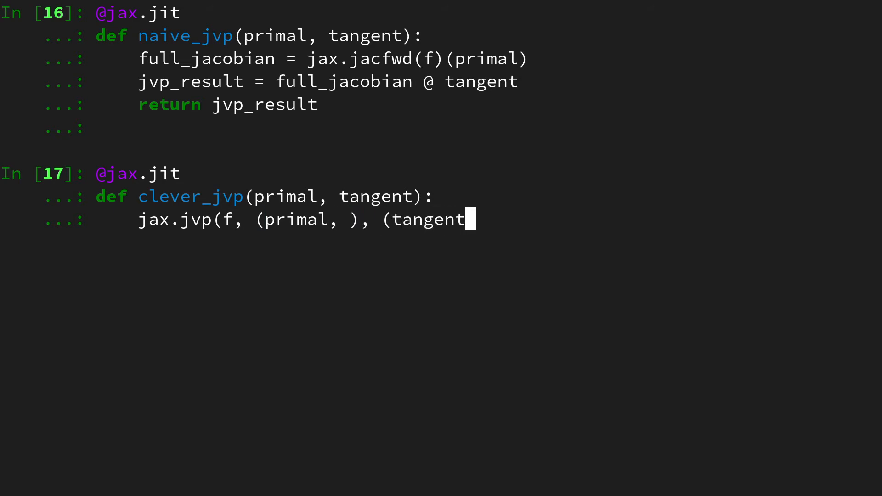
text(, )))
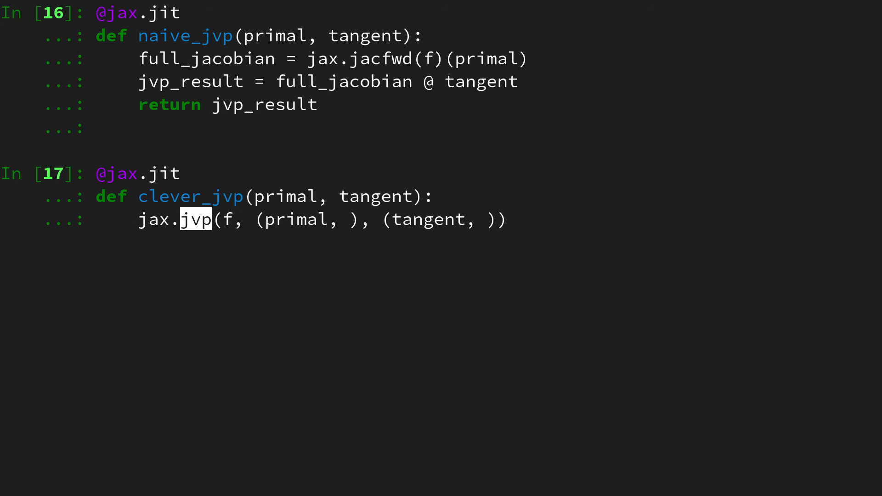
text(_,)
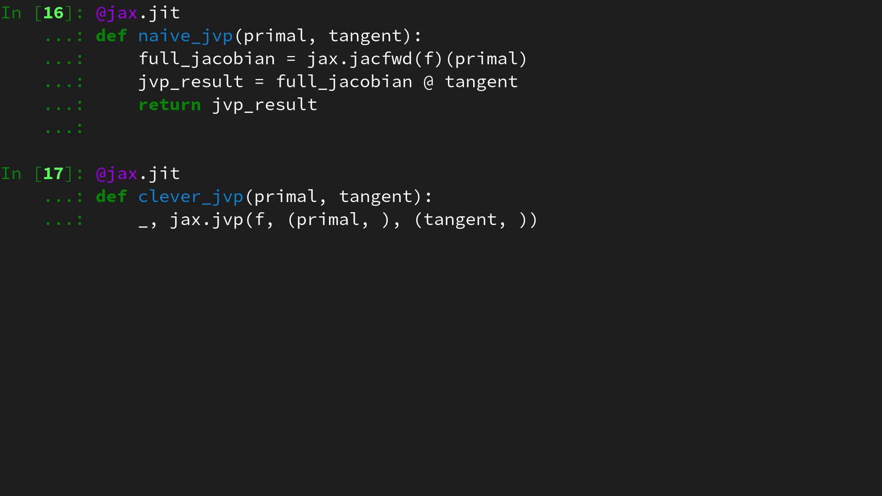
text(jvp_result =)
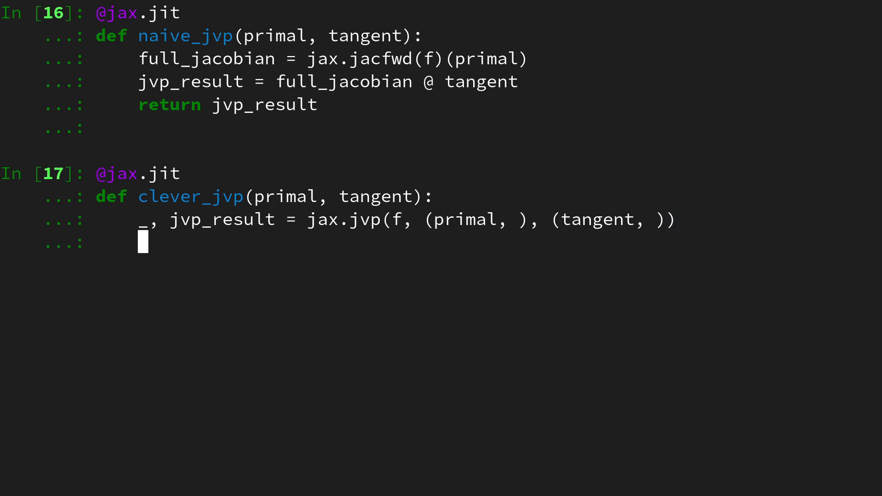
text(re)
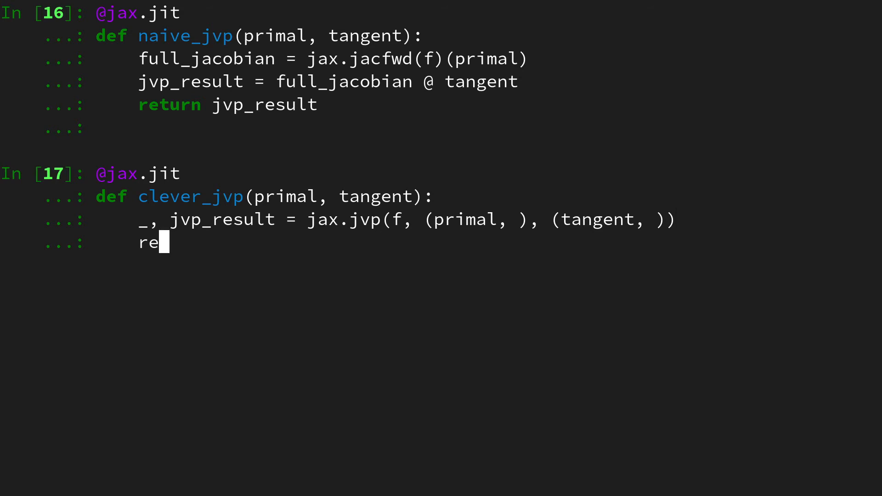
text(turn jvp_result)
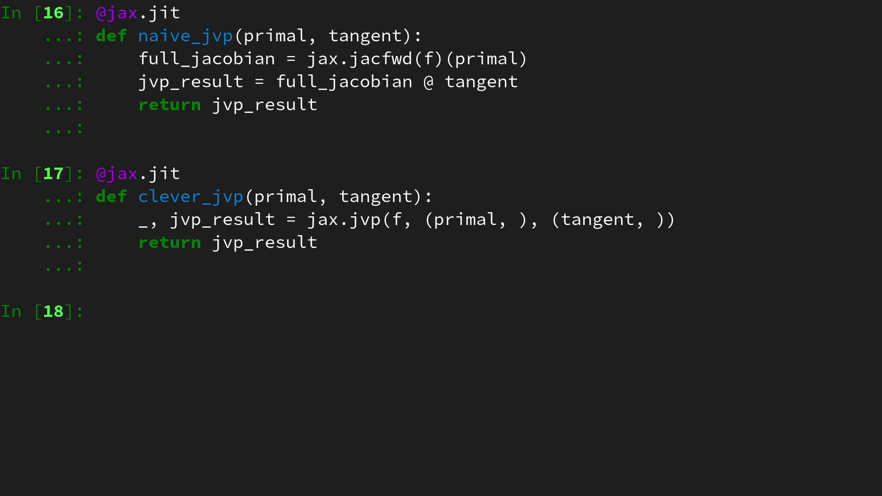
Step: Define multiplication_point = jax.random.normal(jax.random.PRNGKey(43), (100,))
text(m)
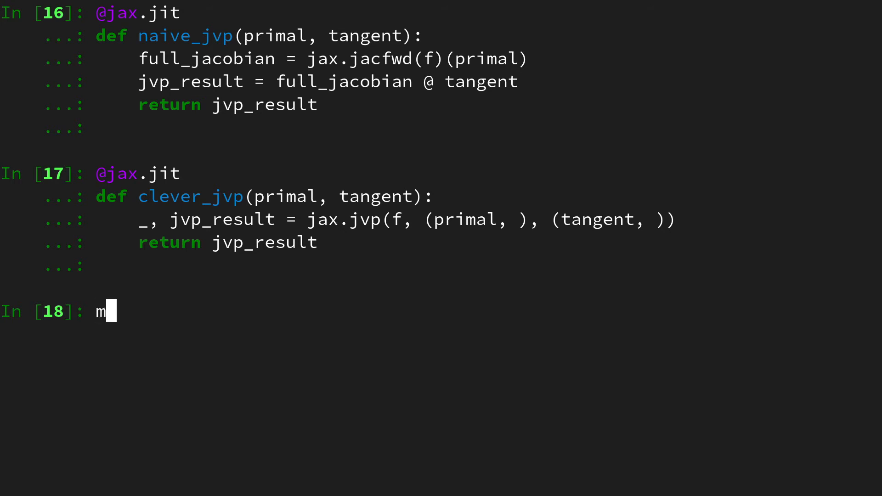
text(ultiplication_point)
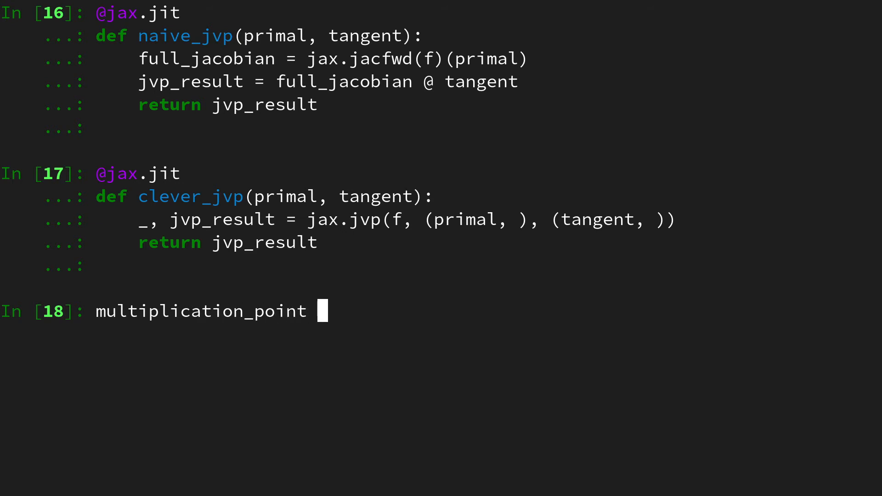
text(= jax.rando)
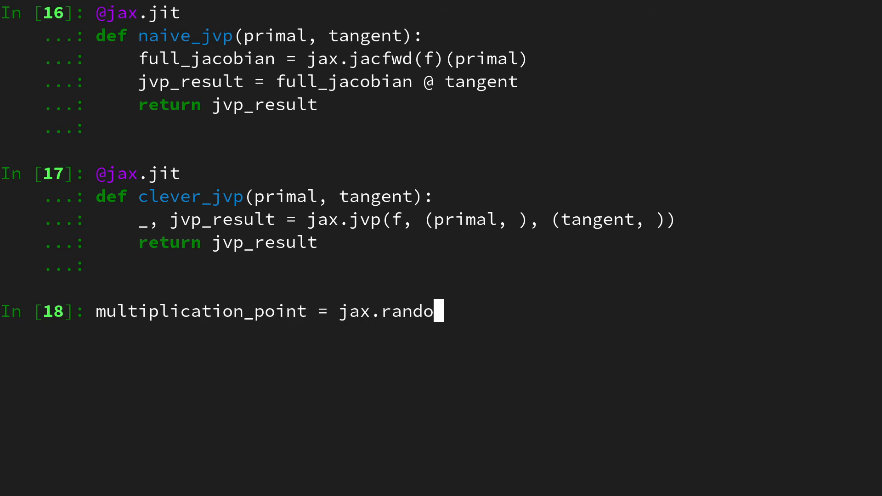
text(m.normal()
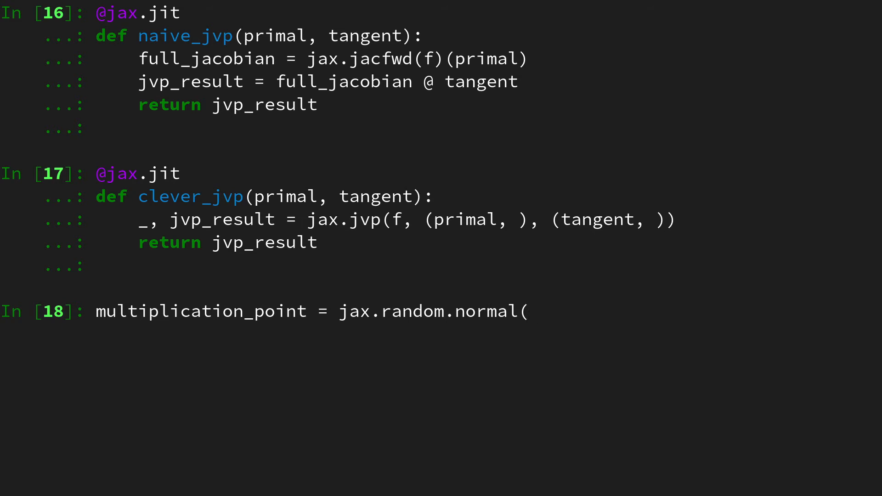
text(jax.)
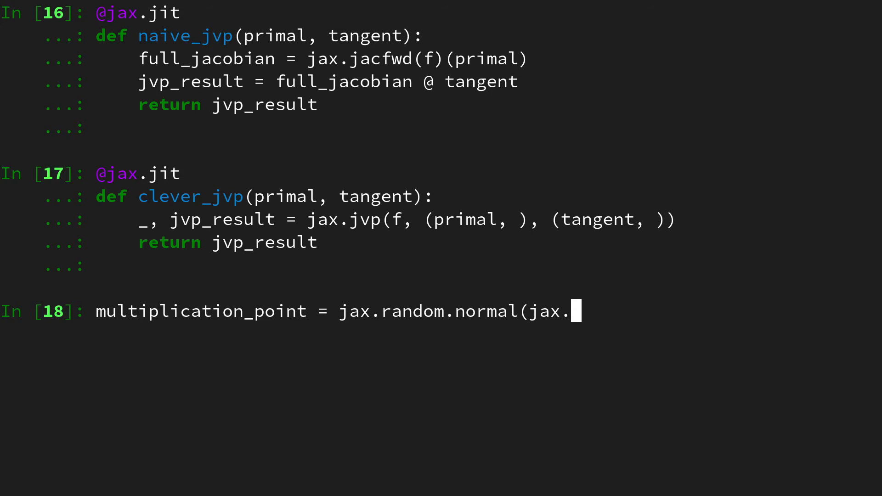
text(random.)
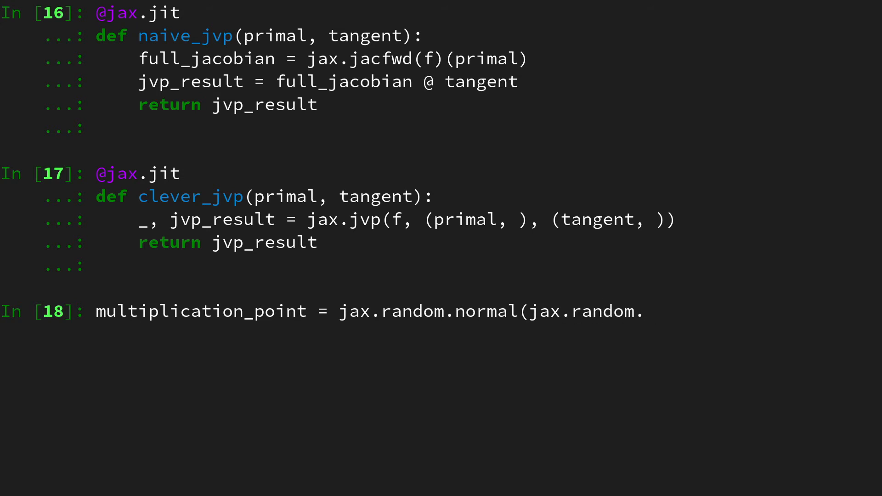
text(PRNGKey()
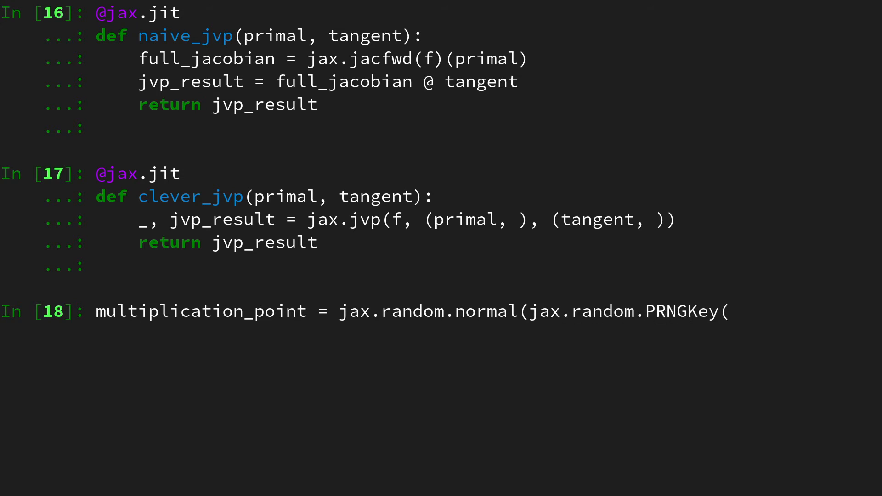
text(43),)
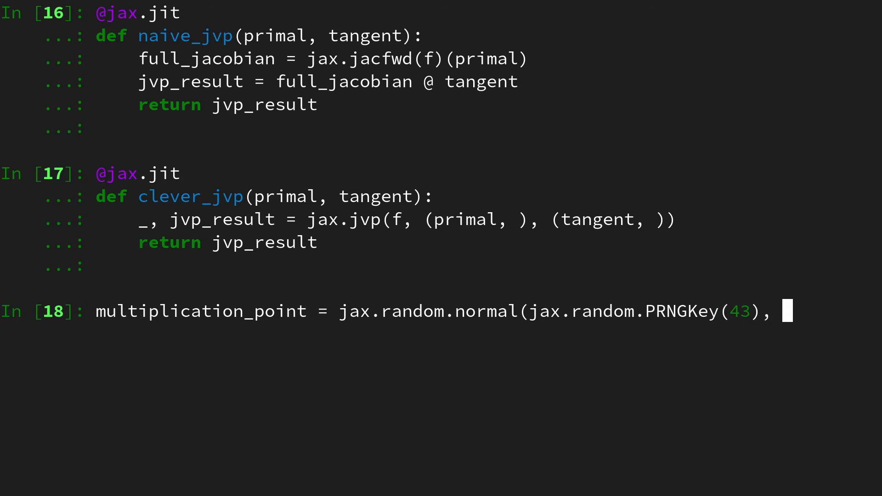
text((100,))
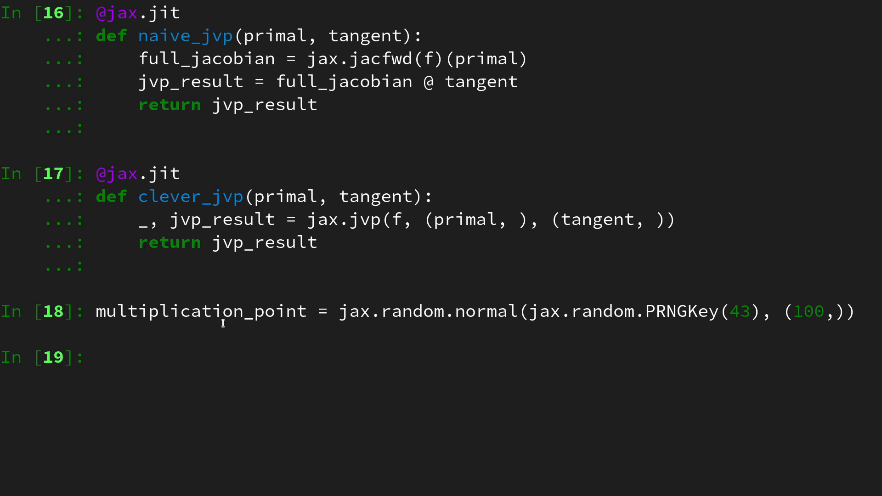
double_click(223, 312)
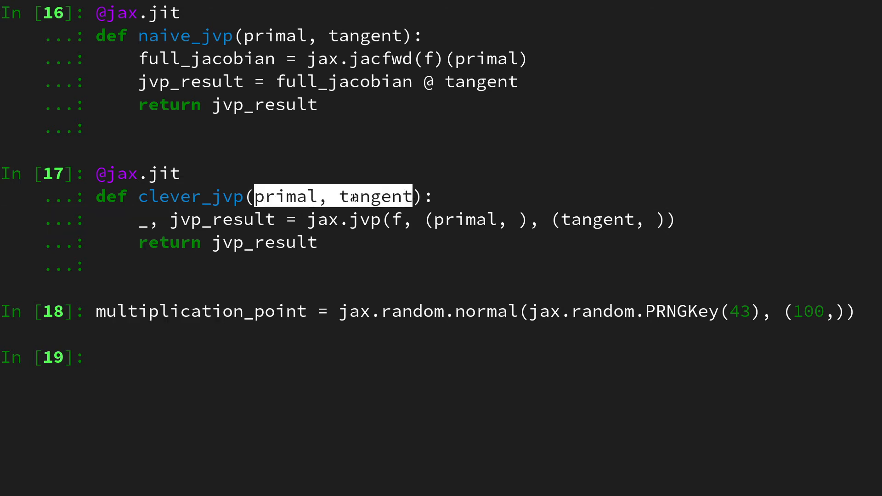
click(366, 324)
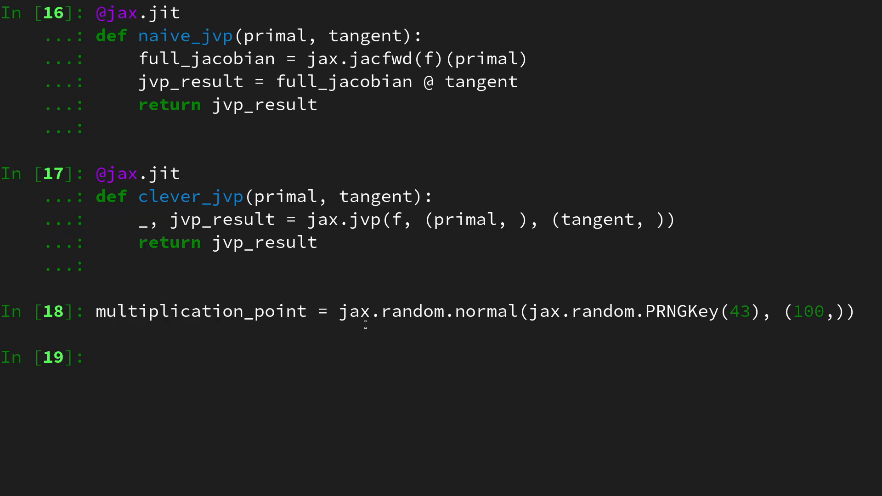
Step: Run naive_jvp(evaluation_point, multiplication_point)
text(naive_jvp()
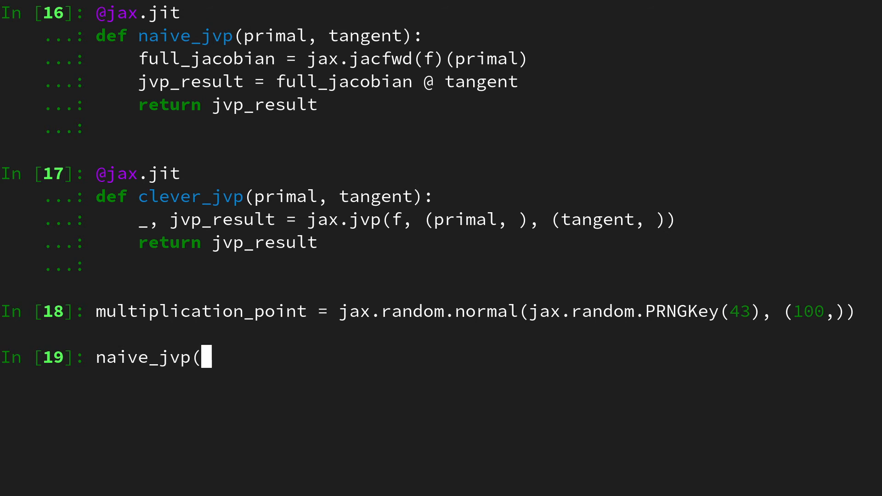
text(evaluation_point, mul)
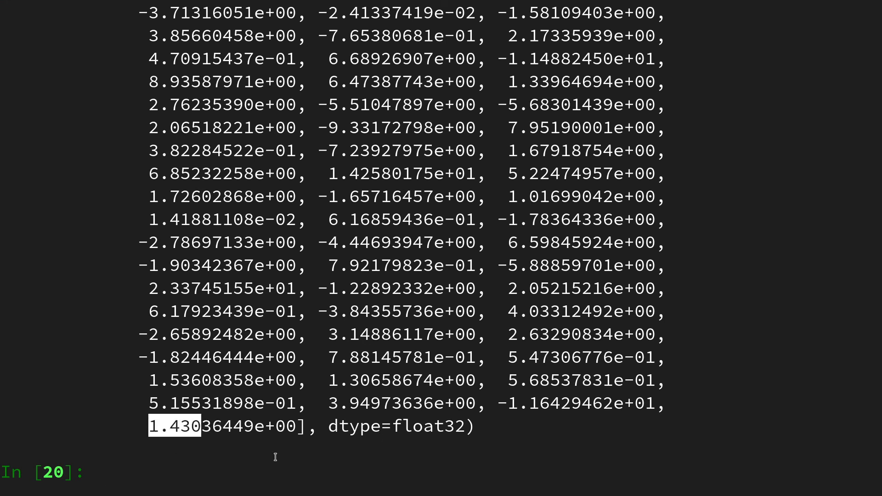
Step: Run clever_jvp(evaluation_point, multiplication_point) and display its float32 result
text(clever_jvp/()
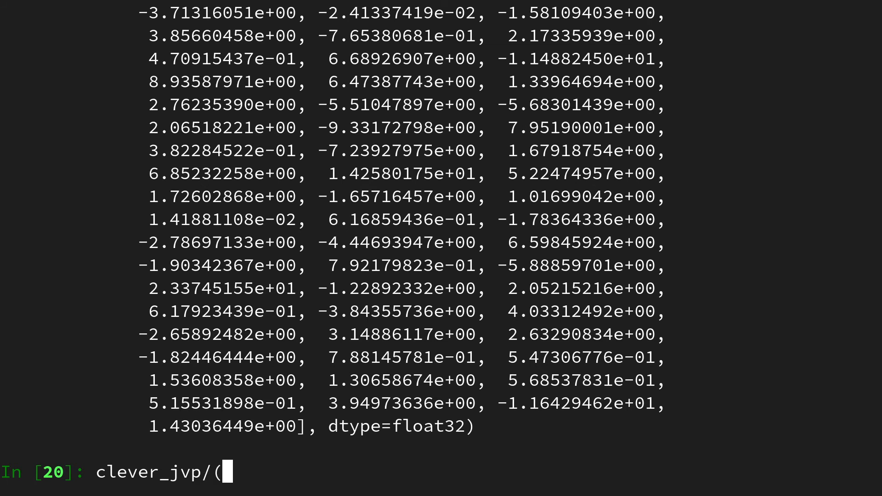
text(eva)
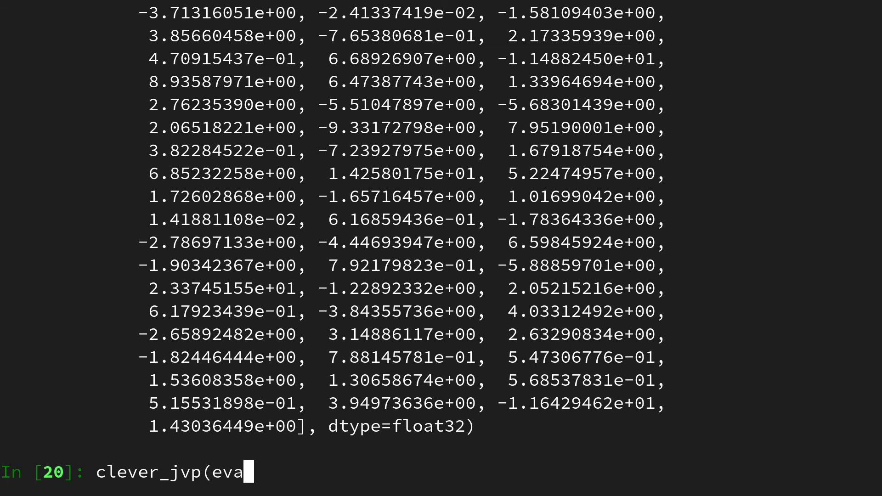
text(luation_point, multi)
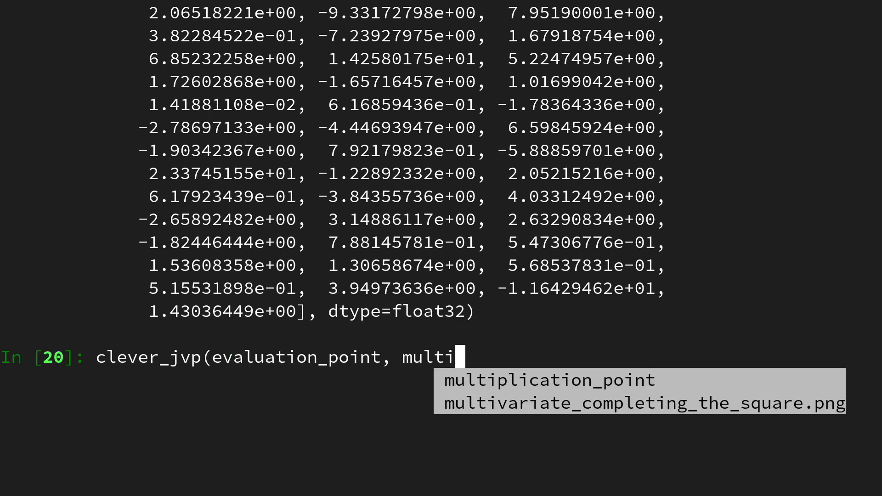
key(Return)
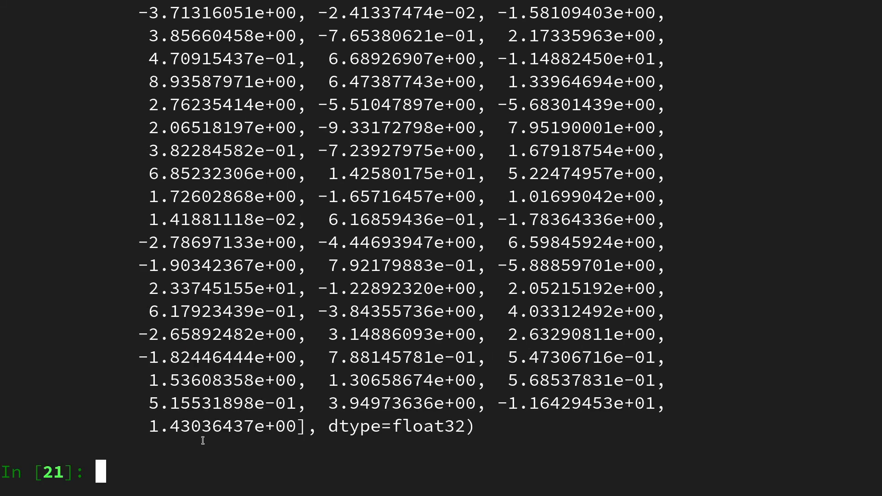
double_click(167, 426)
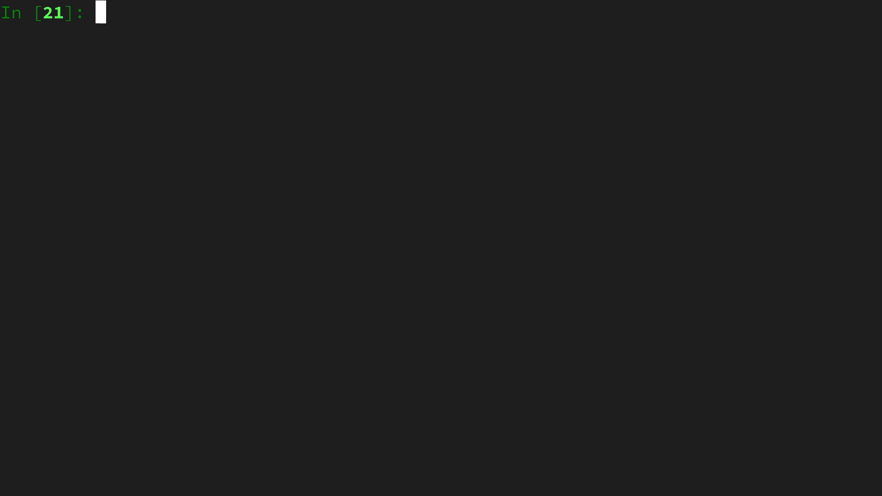
Step: Run %timeit naive_jvp(evaluation_point, multiplication_point) to benchmark the naive version
text(%time)
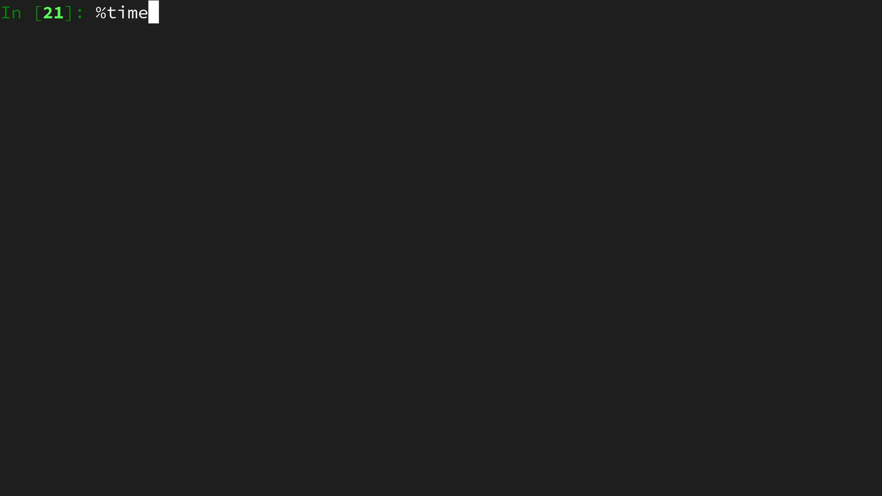
text(it)
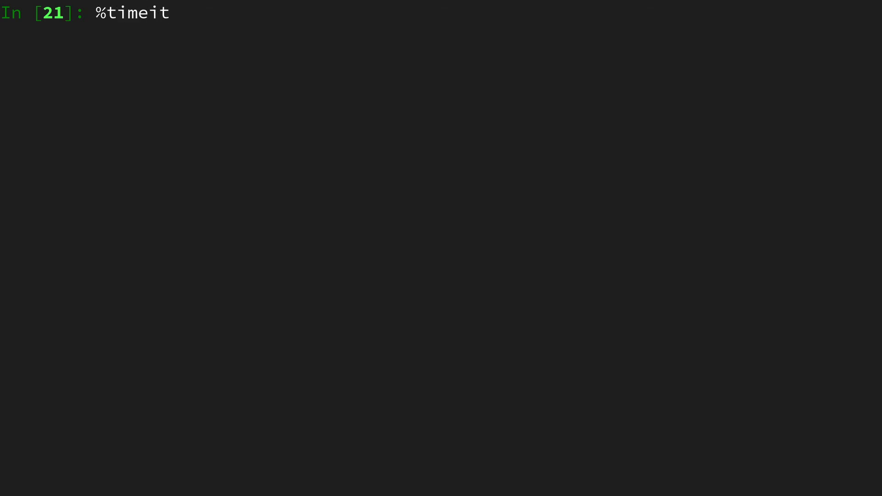
text(naive_h)
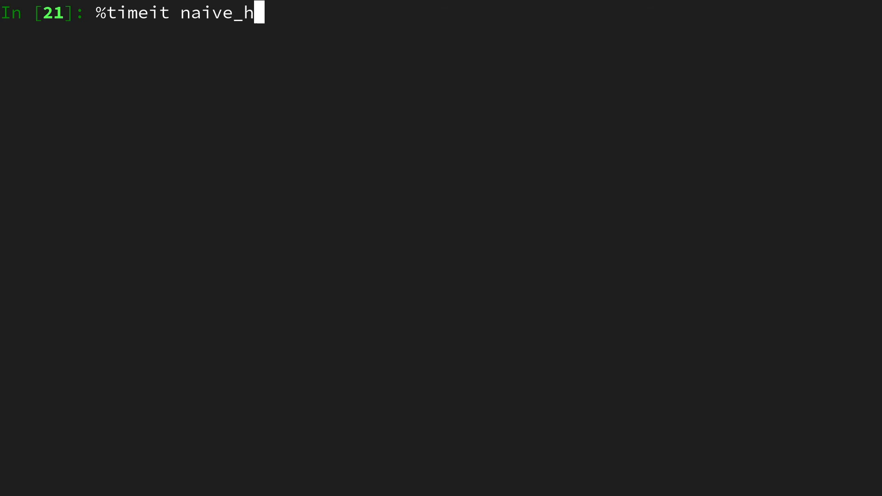
text(jvp(eva)
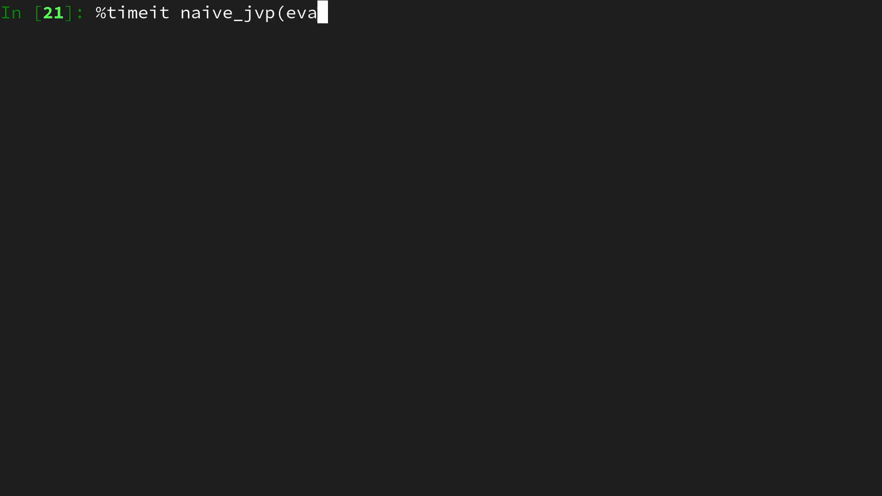
text(luation_point,)
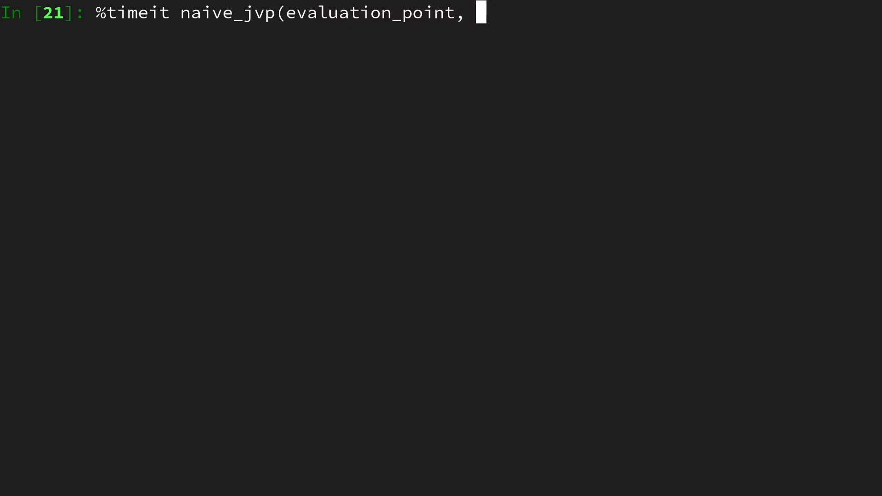
text(multiplication_)
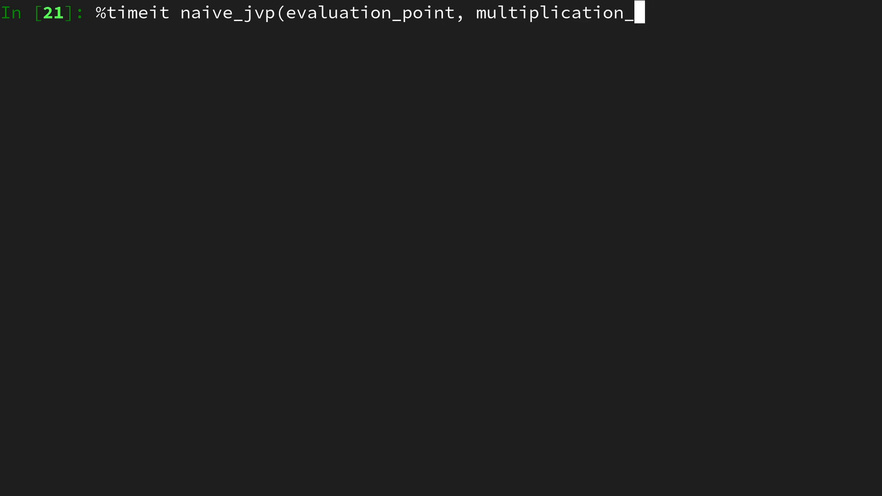
text(point))
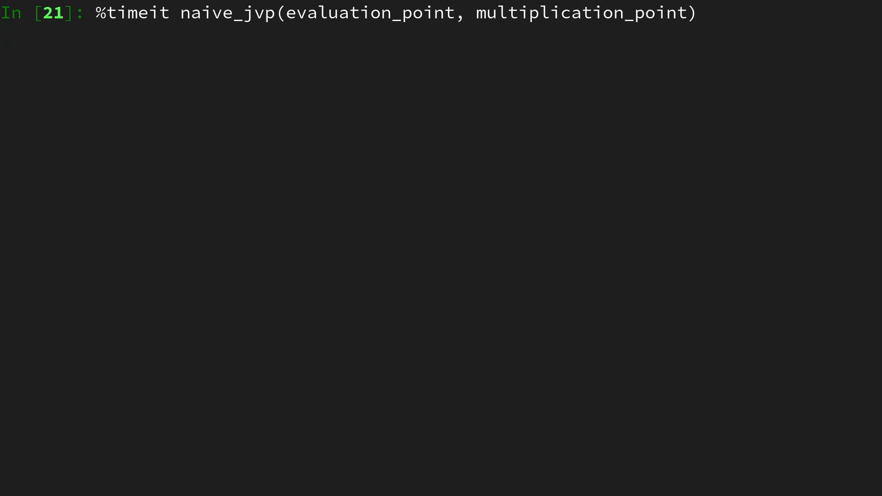
key(Return)
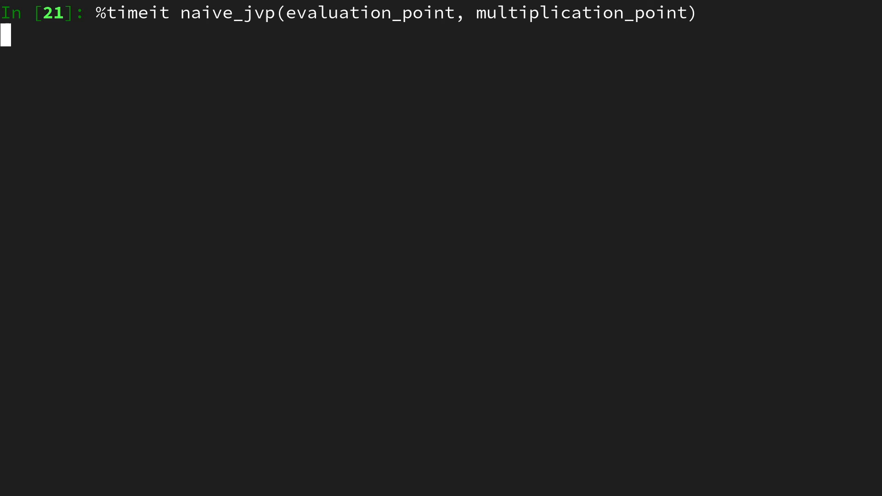
mouse_move(167, 324)
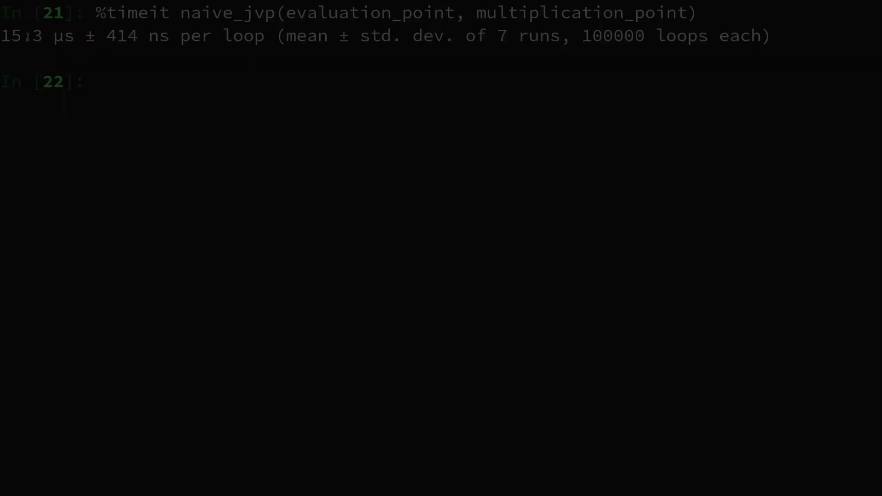
Step: Highlight the reported 15.3 µs ± 414 ns per loop naive timing
double_click(34, 36)
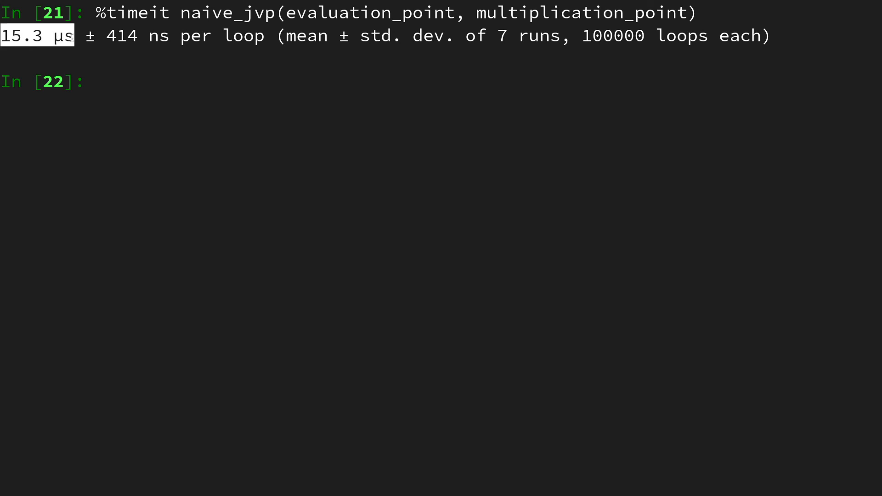
click(100, 82)
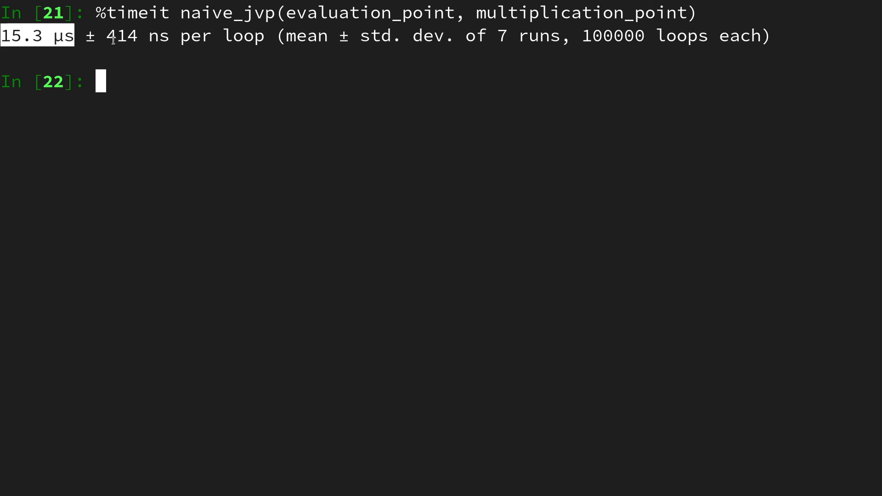
double_click(122, 36)
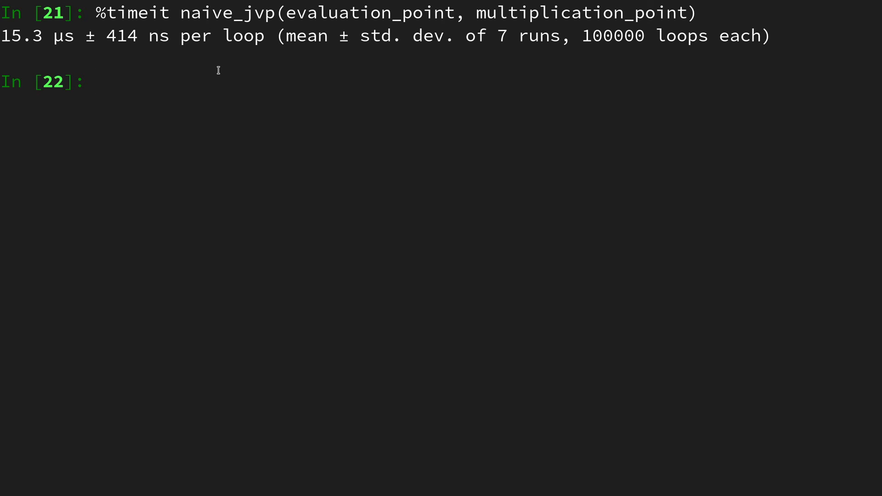
Step: Begin entering %timeit clever_jvp(evaluation_point, ...) to benchmark the clever version
text(%tim)
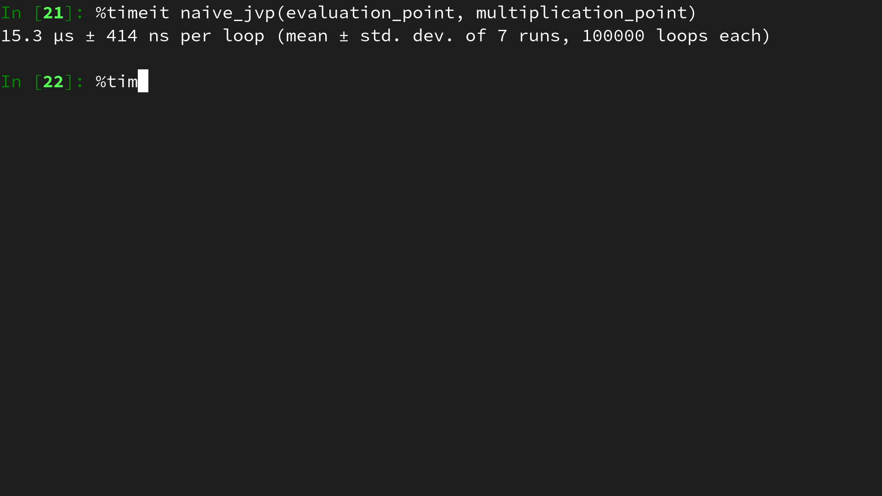
text(eit cleverl)
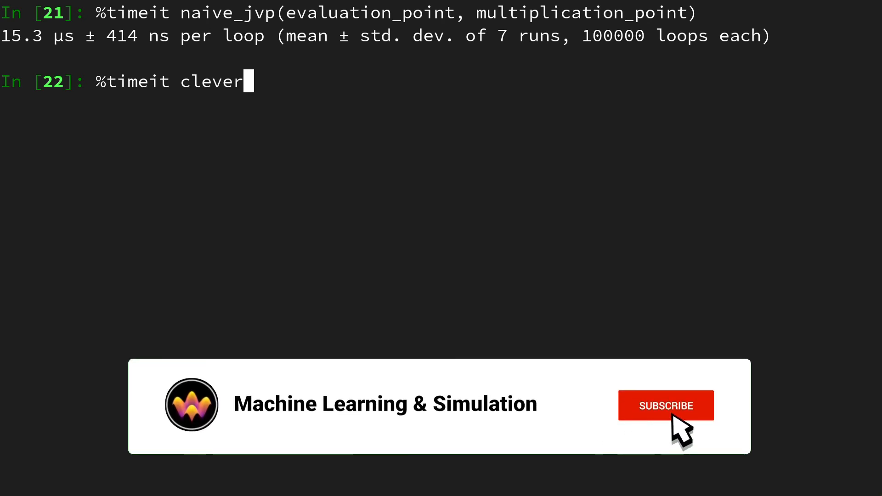
text(_jvp(evlu)
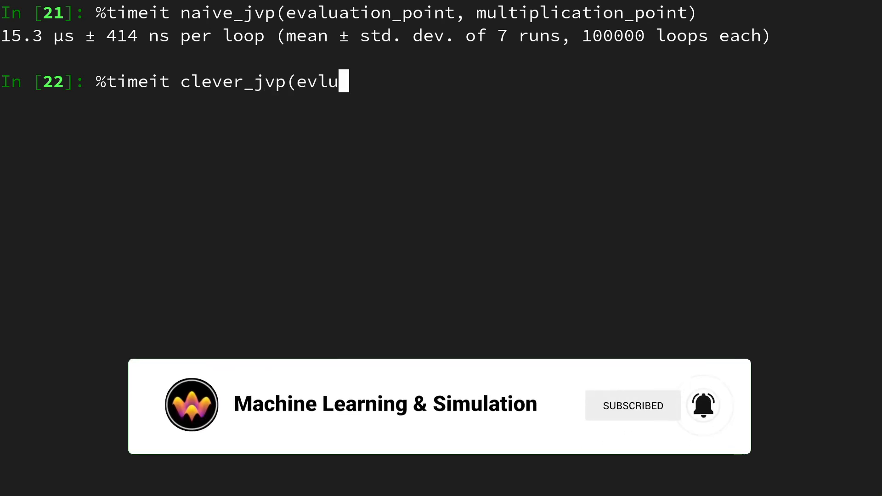
text(evaluation_point, multiplication_point)
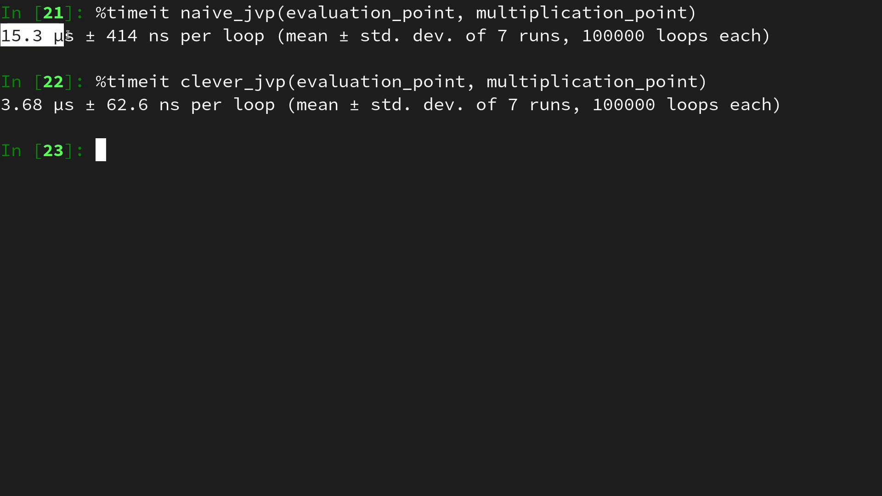
mouse_move(53, 66)
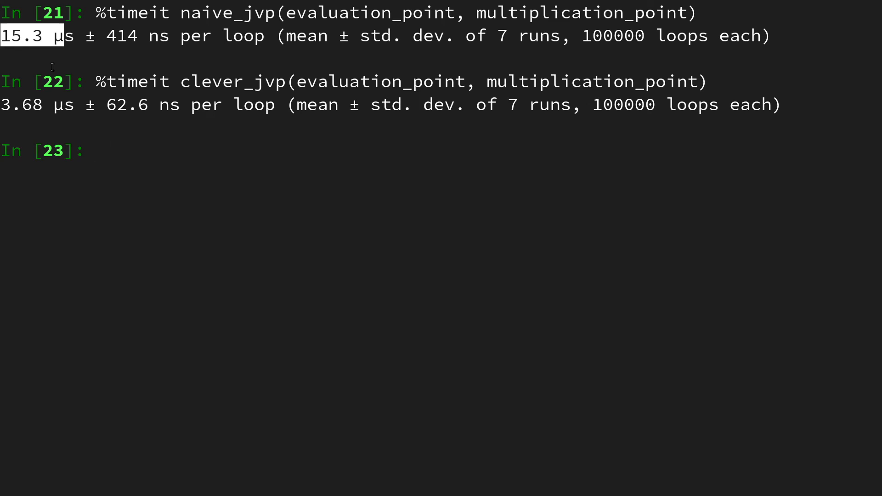
click(100, 149)
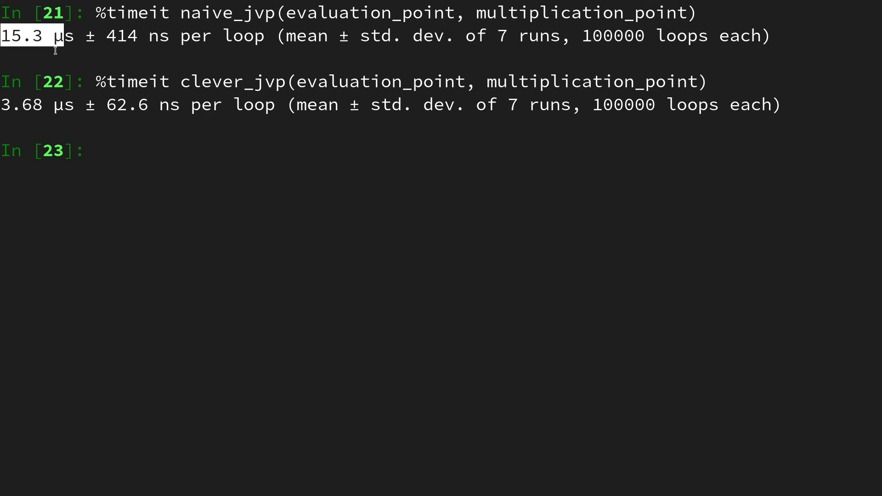
mouse_move(93, 53)
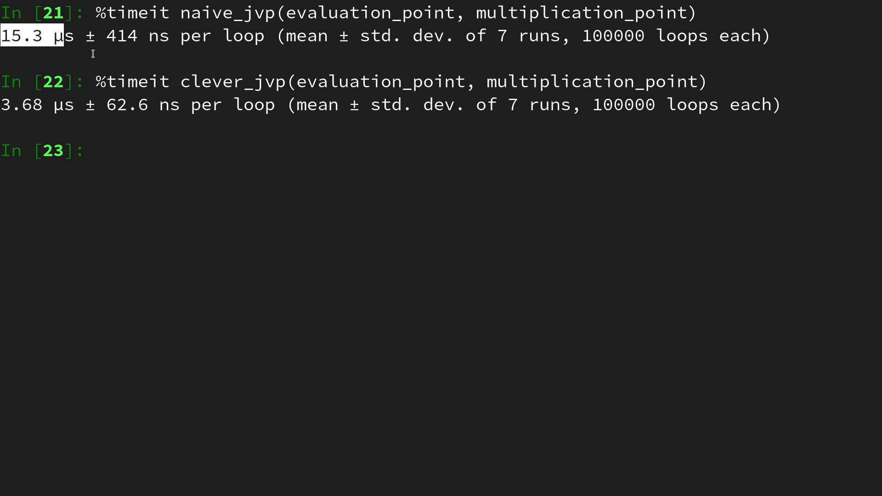
click(99, 150)
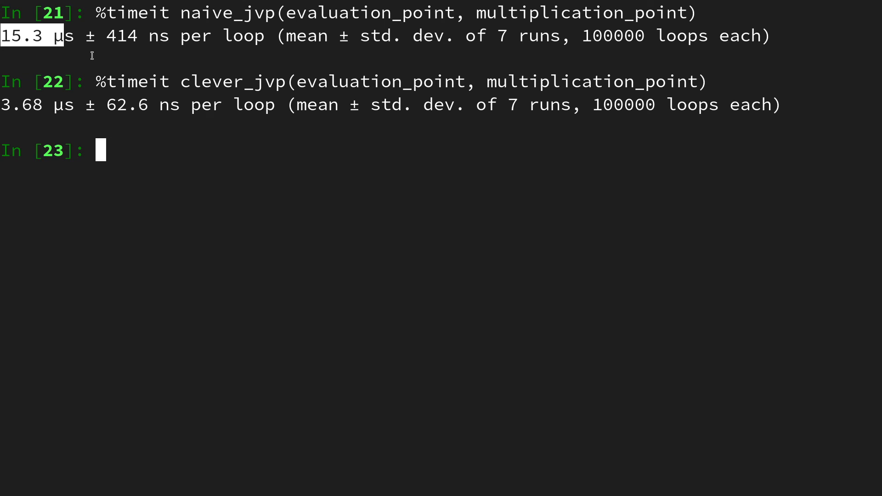
double_click(225, 13)
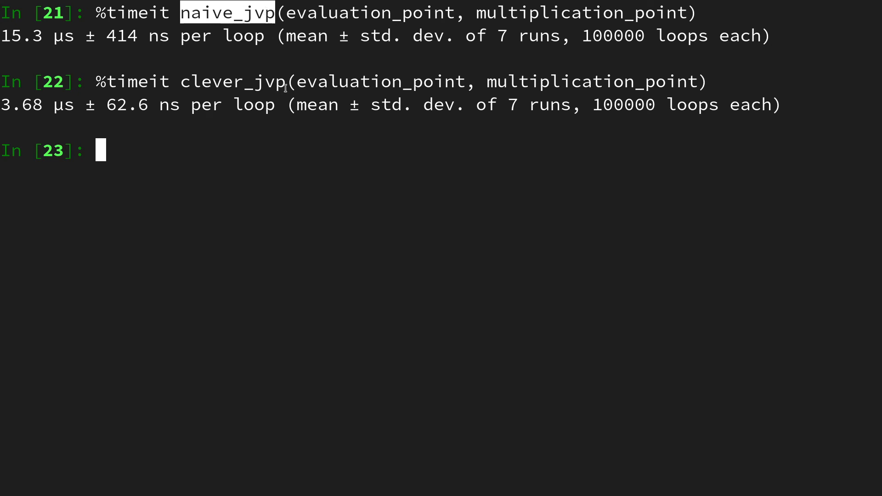
mouse_move(281, 105)
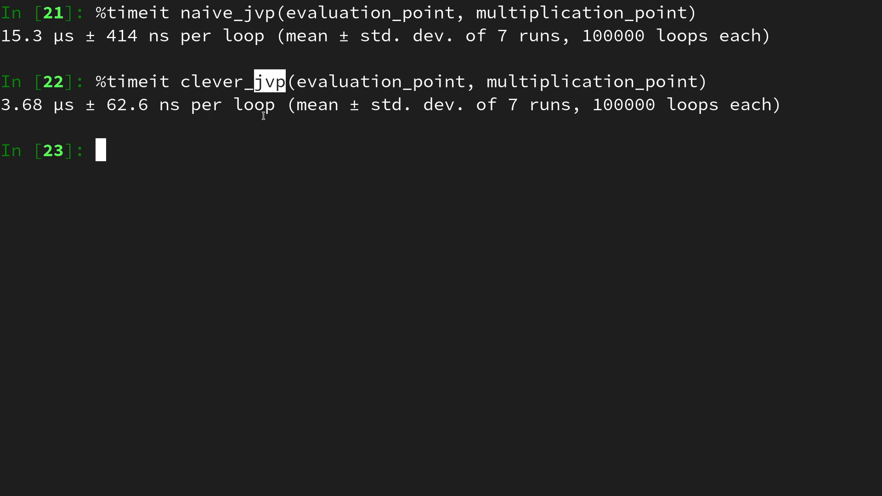
mouse_move(293, 167)
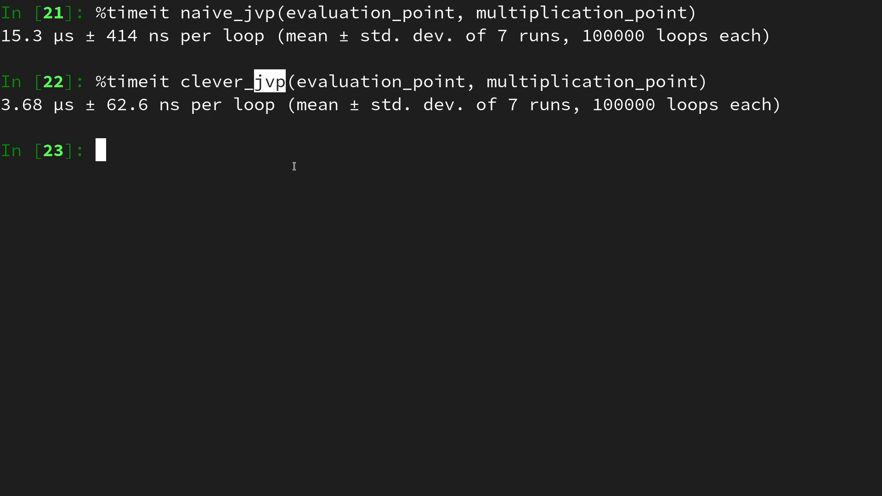
mouse_move(292, 170)
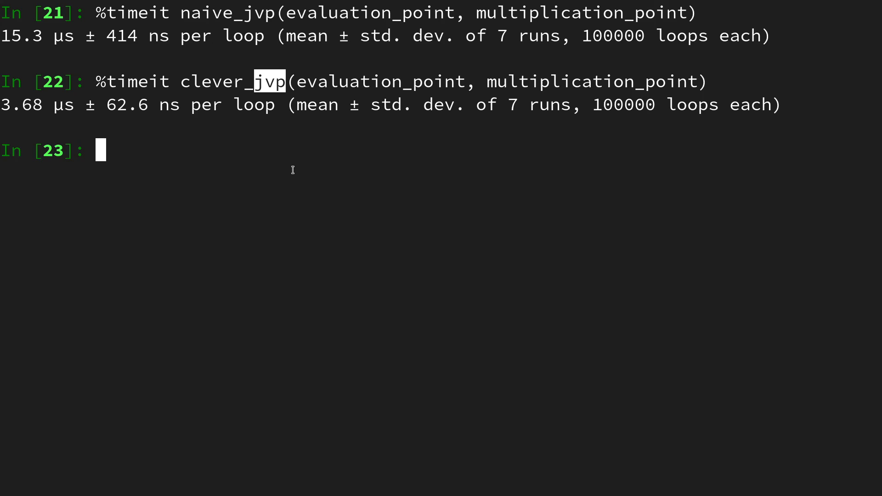